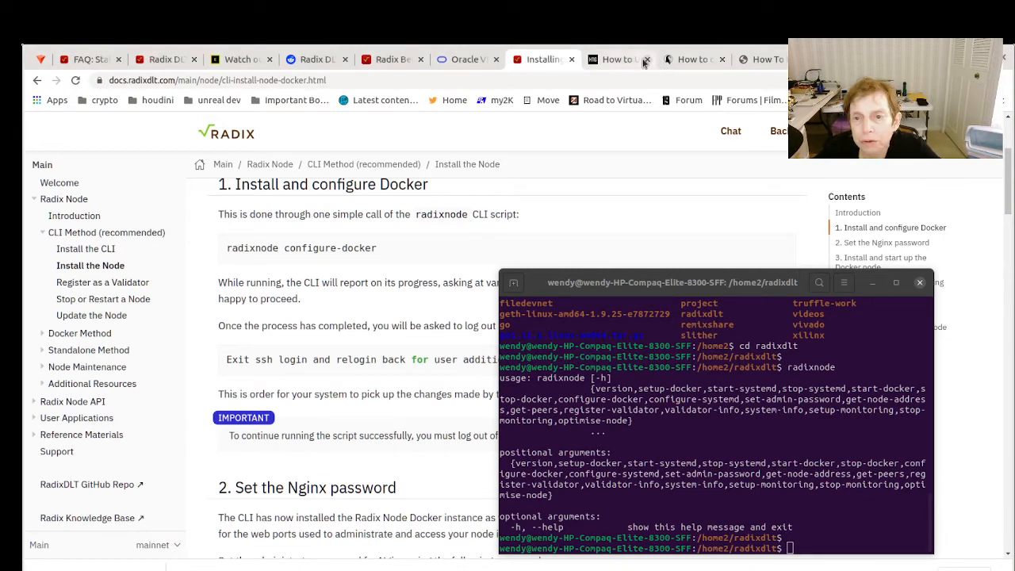
{"action": "mouse_move", "coordinate": [630, 70]}
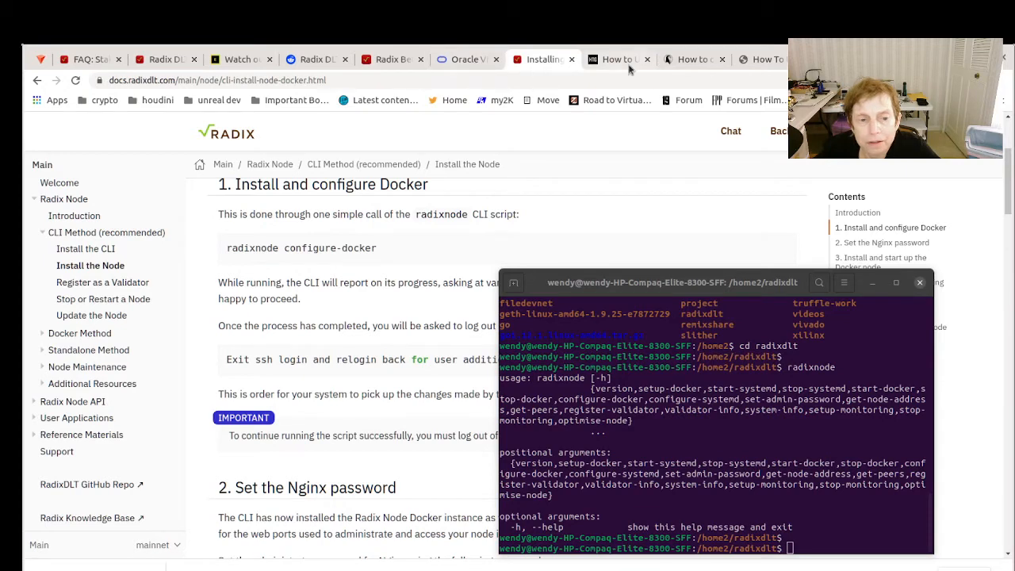
- Glance through the Ubuntu version and package-update article tabs, then return to the install docs
{"action": "left_click", "coordinate": [615, 59]}
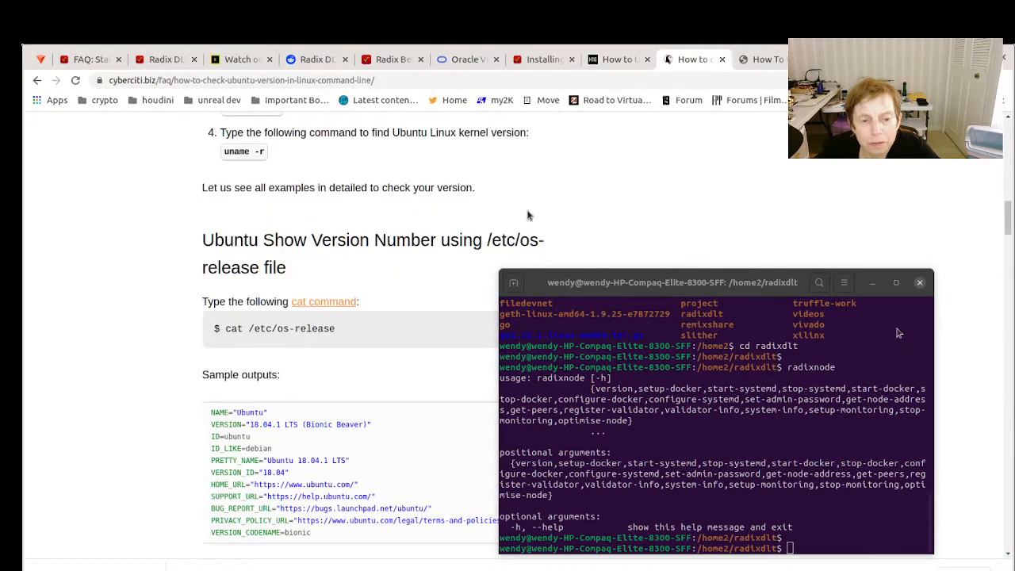
{"action": "left_click", "coordinate": [765, 59]}
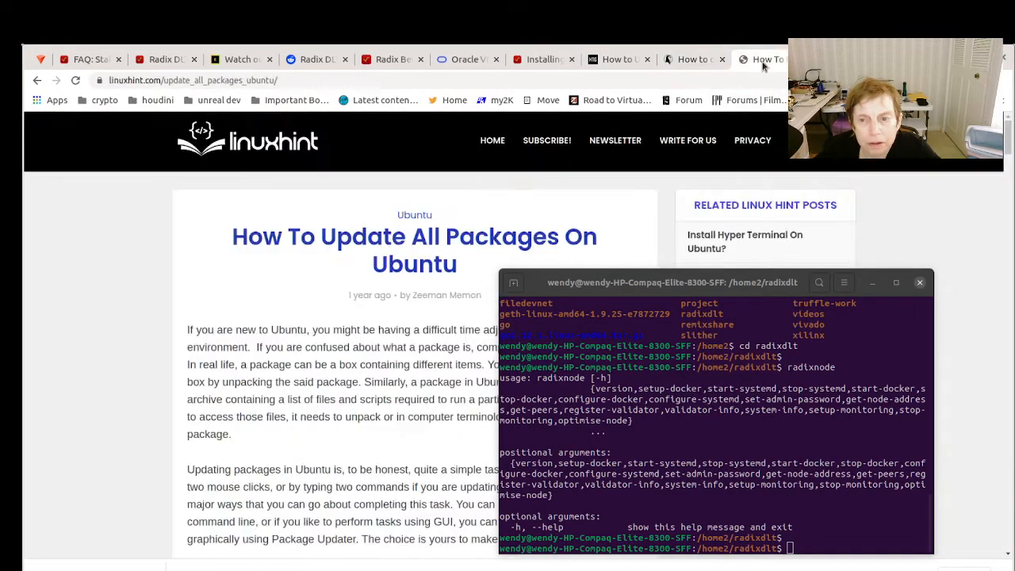
{"action": "scroll", "scroll_direction": "down", "scroll_amount": 3}
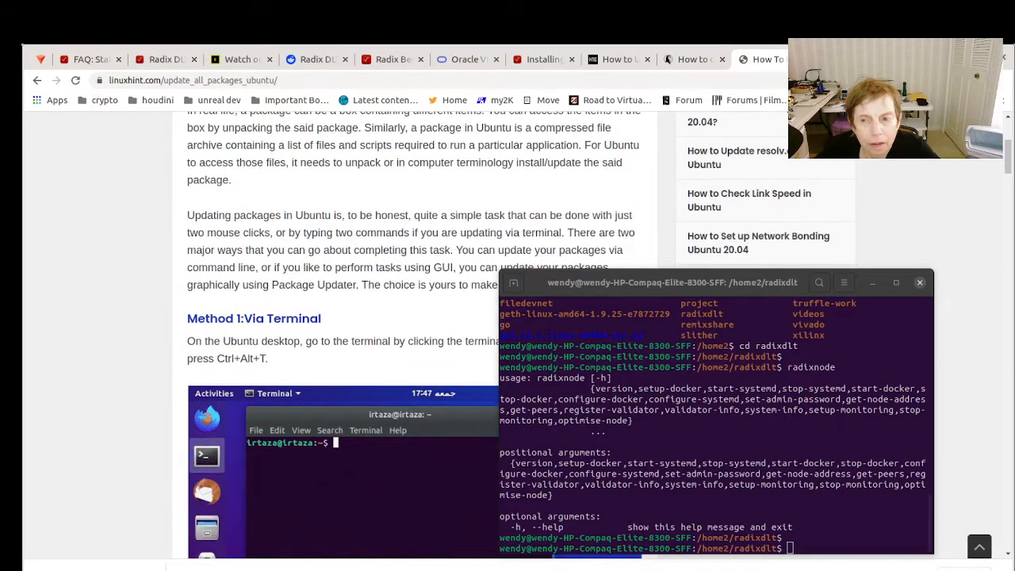
{"action": "left_click", "coordinate": [543, 59]}
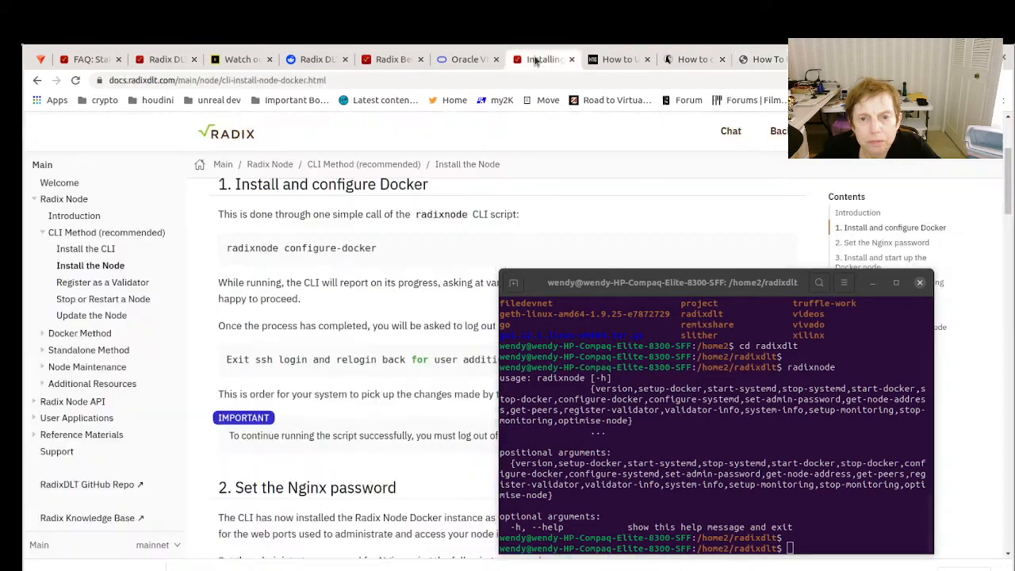
{"action": "left_click", "coordinate": [542, 59]}
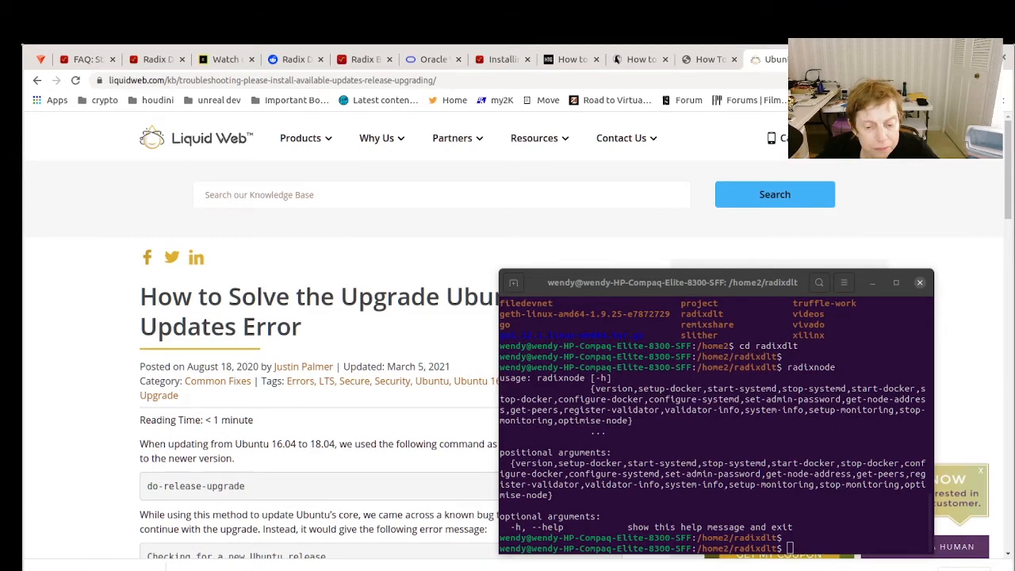
- Scroll the Liquid Web article down to The Fix commands and open its webinars page
{"action": "scroll", "scroll_direction": "down", "scroll_amount": 3}
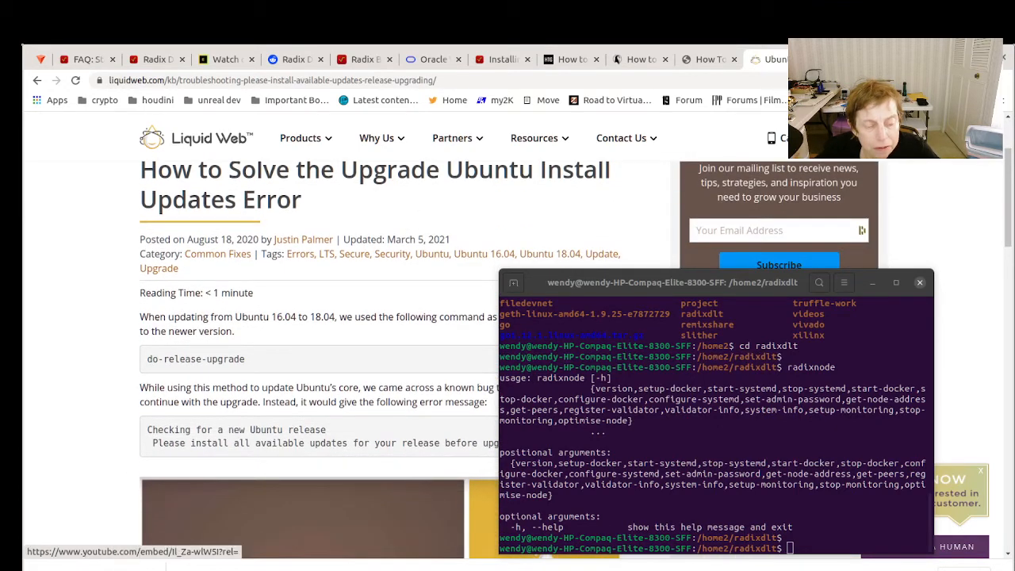
{"action": "scroll", "scroll_direction": "down", "scroll_amount": 3}
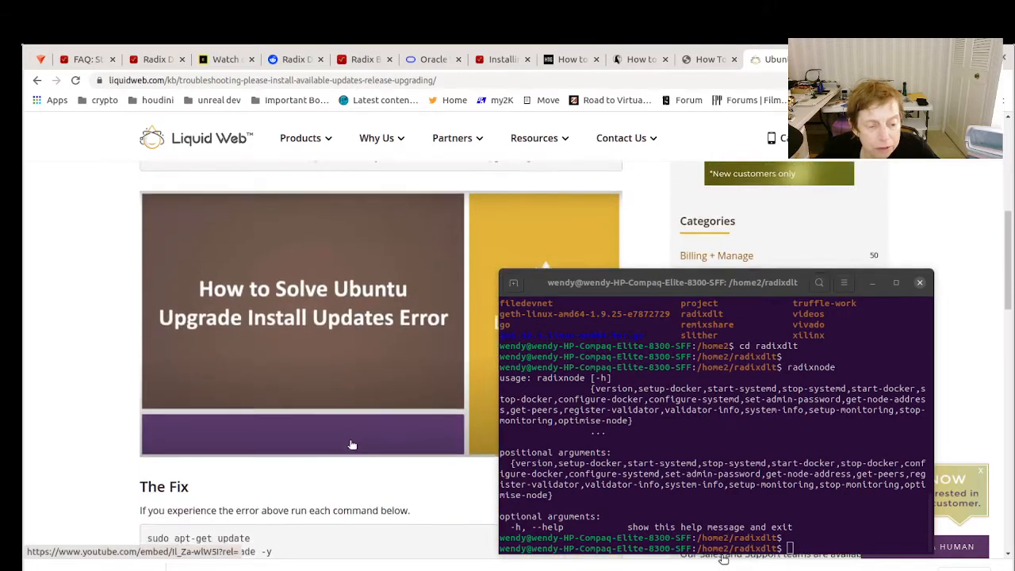
{"action": "scroll", "scroll_direction": "down", "scroll_amount": 3}
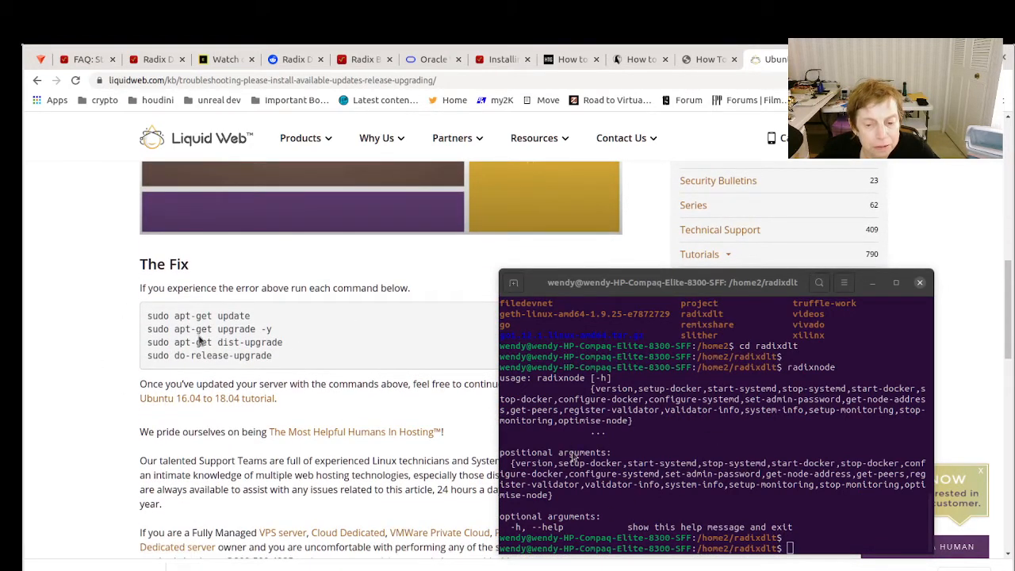
{"action": "mouse_move", "coordinate": [349, 347]}
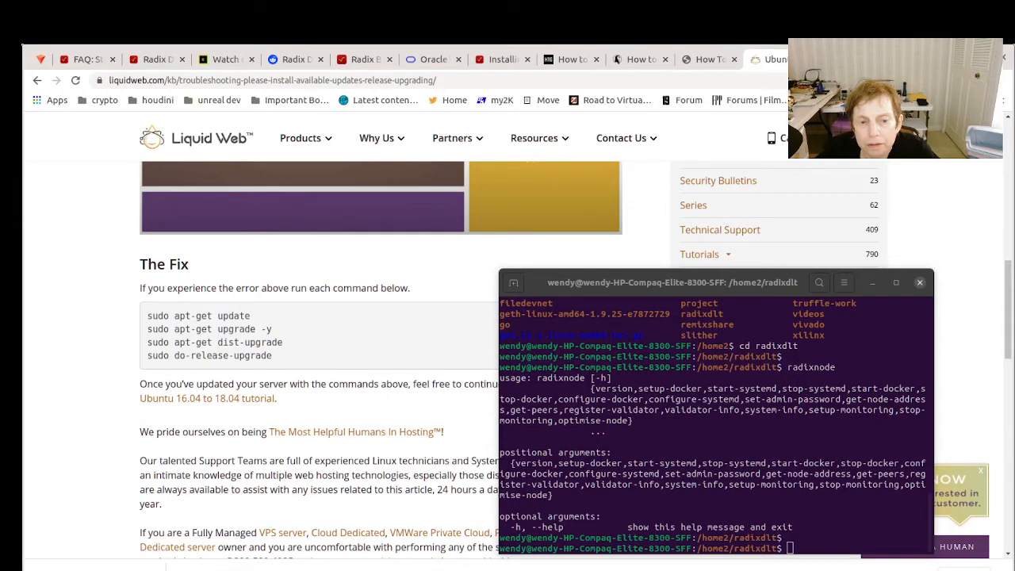
{"action": "left_click", "coordinate": [38, 80]}
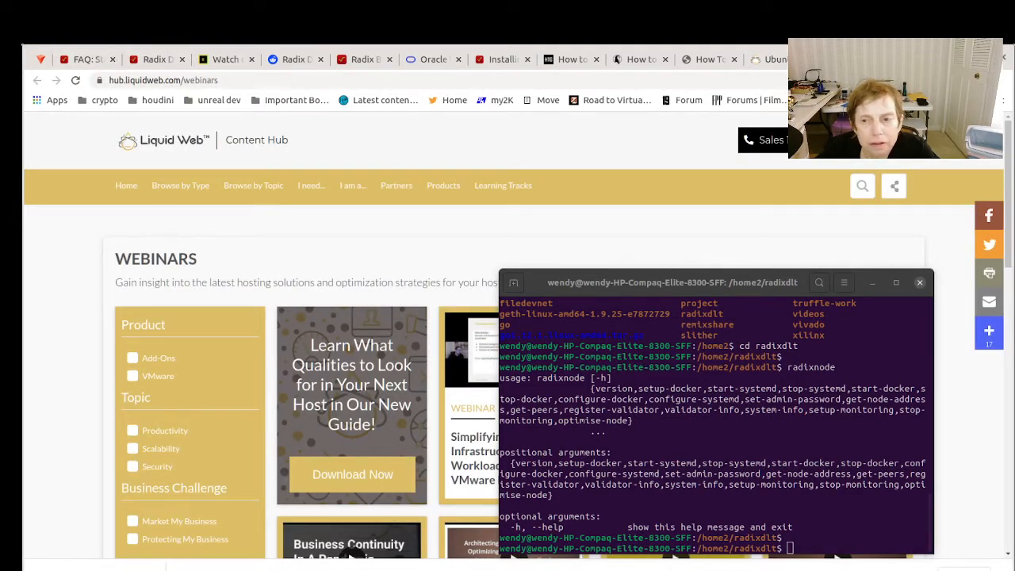
{"action": "mouse_move", "coordinate": [655, 71]}
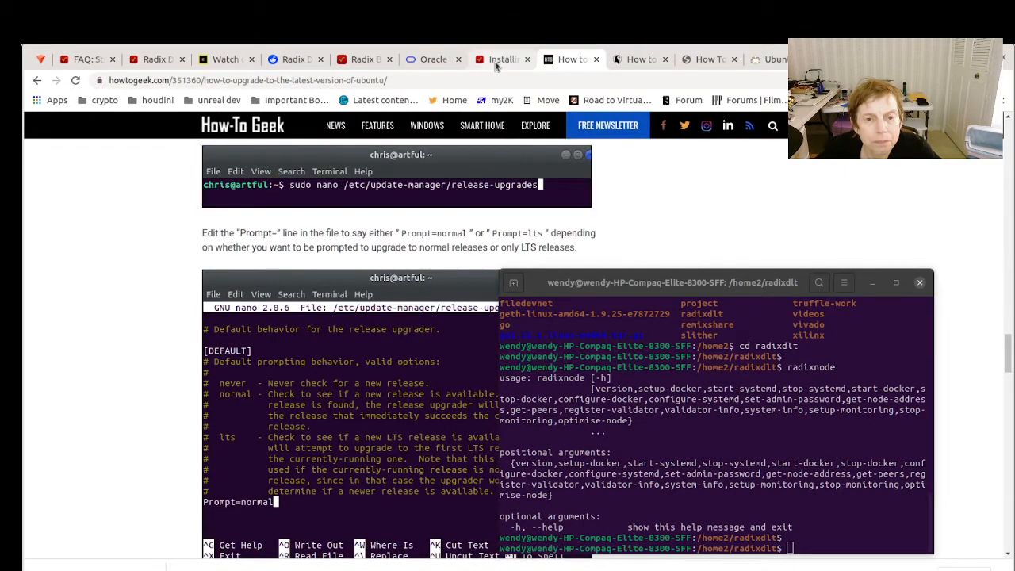
- Search DuckDuckGo in a new tab for 'apt-get upgradable', correcting a typo
{"action": "left_click", "coordinate": [501, 58]}
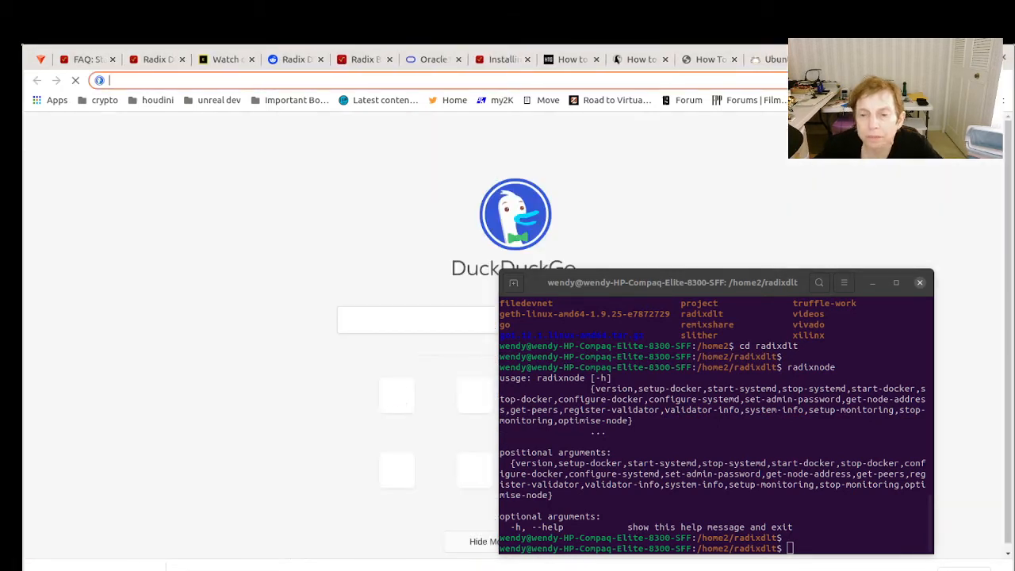
{"action": "type", "text": "apt-l"}
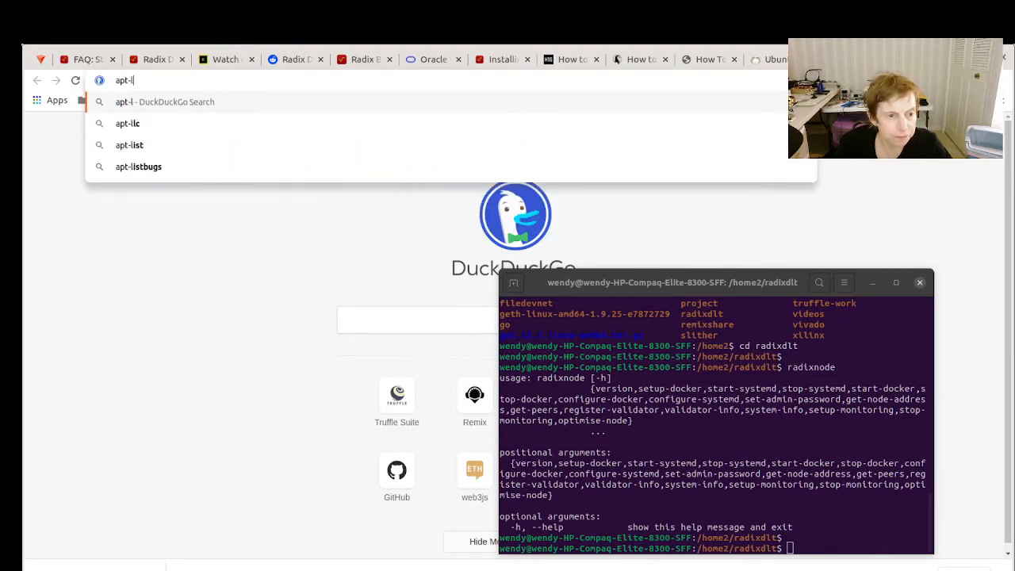
{"action": "type", "text": "apt-get upgrab"}
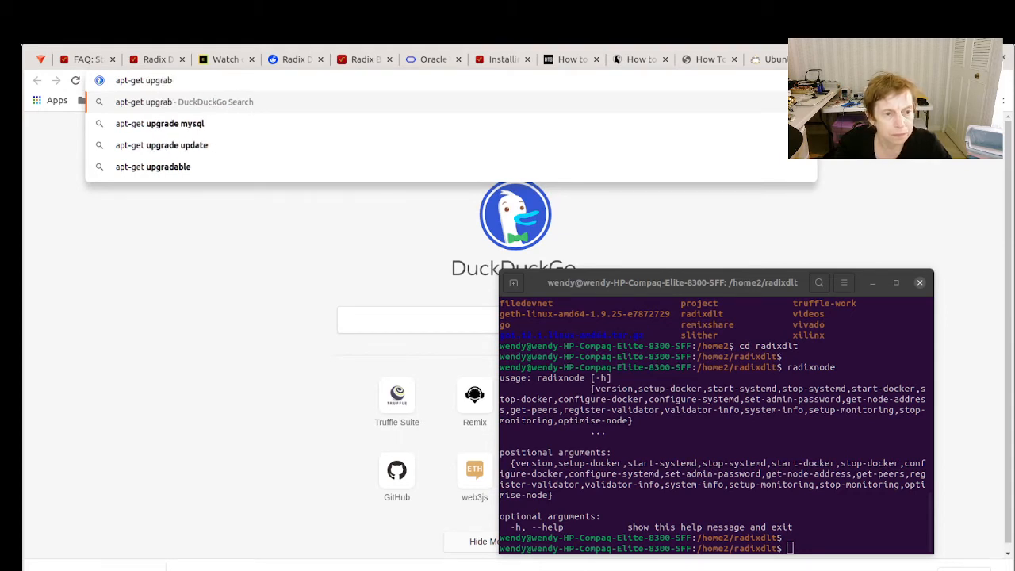
{"action": "key", "text": "BackSpace"}
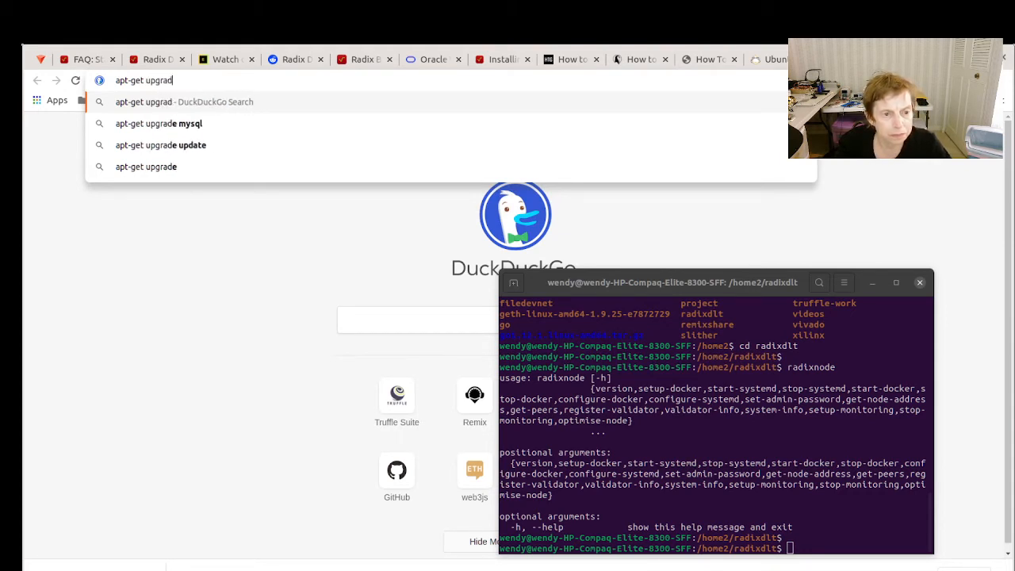
{"action": "type", "text": "ib"}
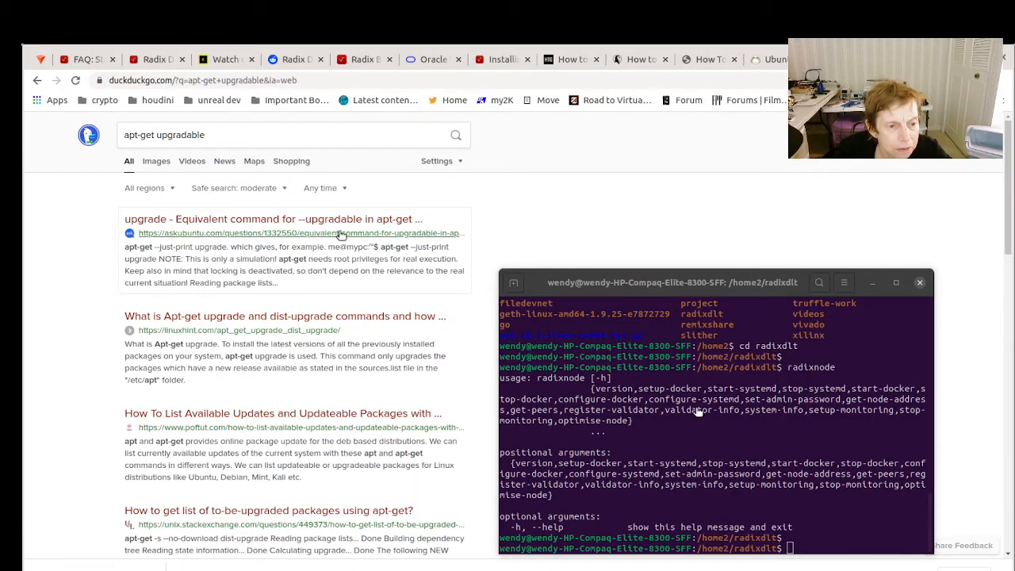
{"action": "mouse_move", "coordinate": [336, 317]}
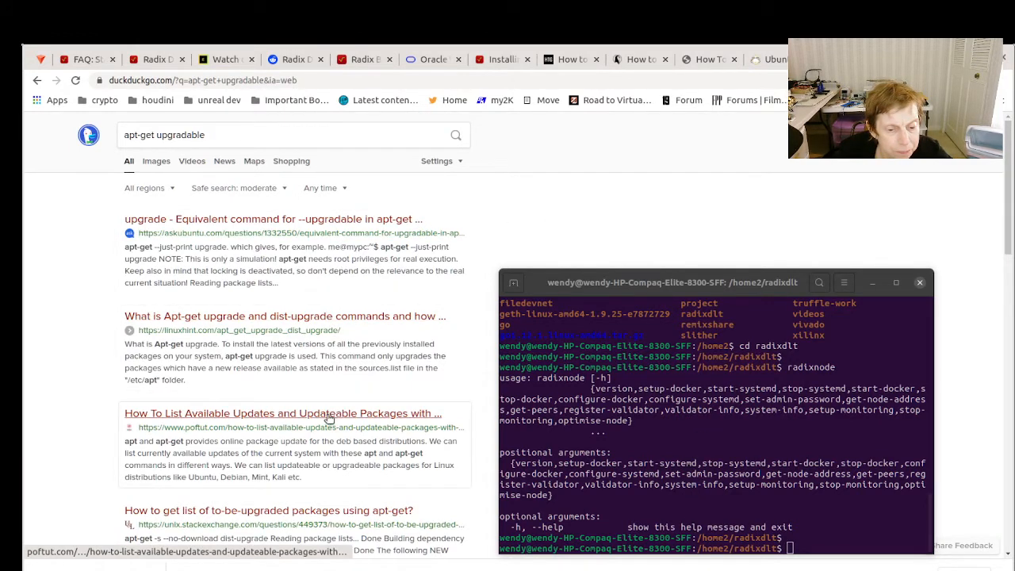
- Open the poftut result and scroll to its 'apt list --upgradeable' section
{"action": "left_click", "coordinate": [282, 414]}
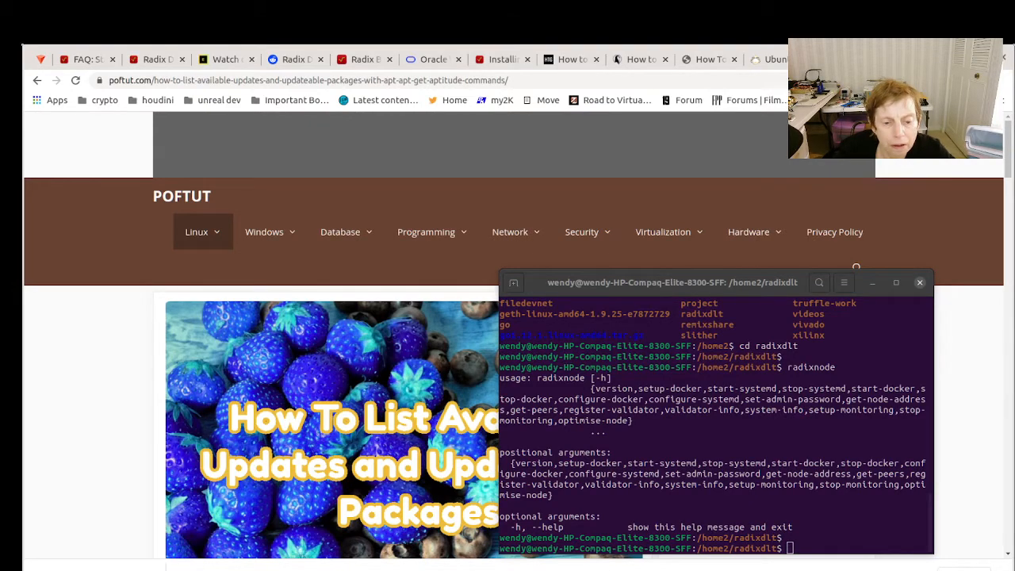
{"action": "scroll", "scroll_direction": "down", "scroll_amount": 3}
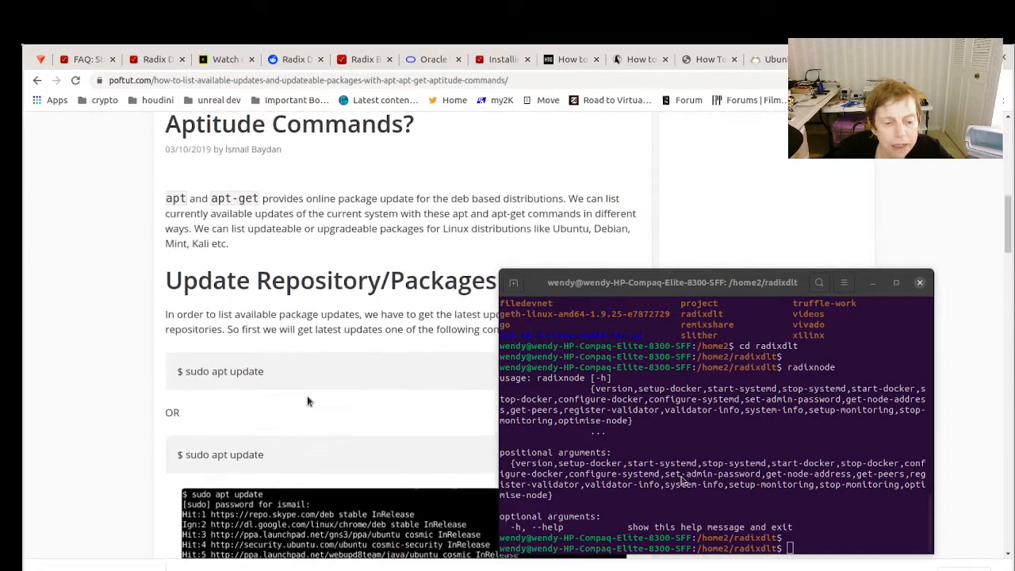
{"action": "scroll", "scroll_direction": "down", "scroll_amount": 3}
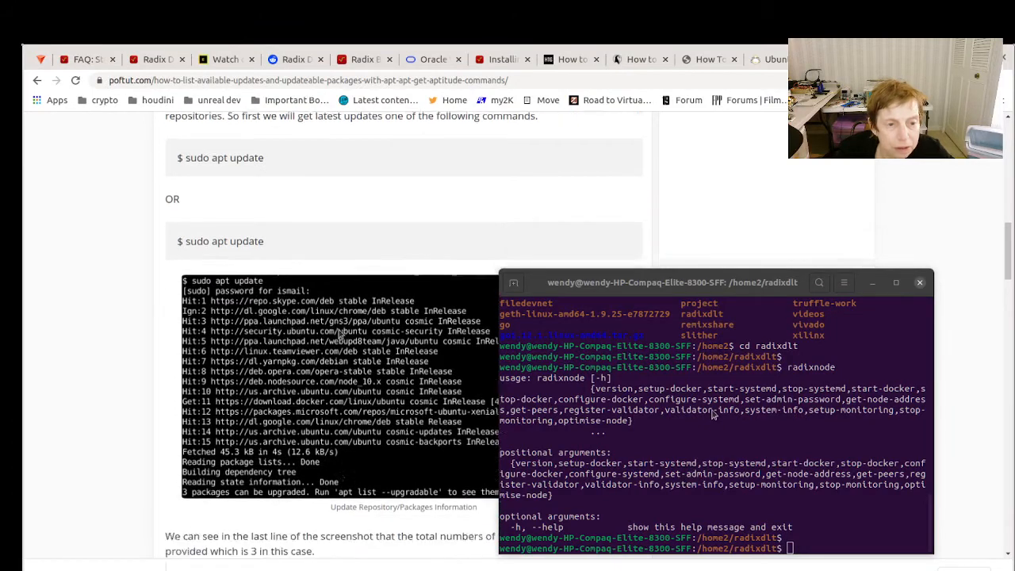
{"action": "scroll", "scroll_direction": "down", "scroll_amount": 3}
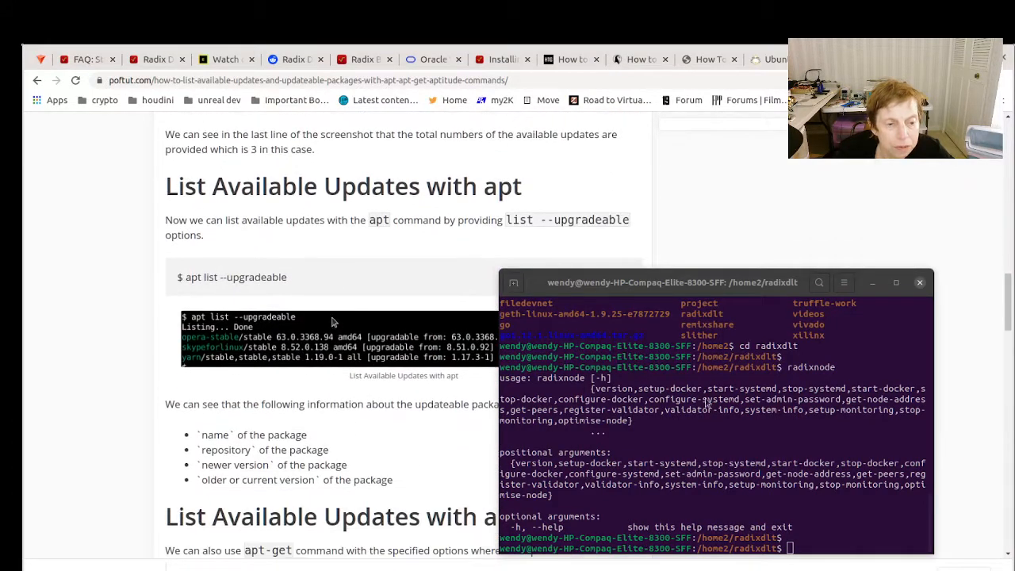
{"action": "mouse_move", "coordinate": [353, 292]}
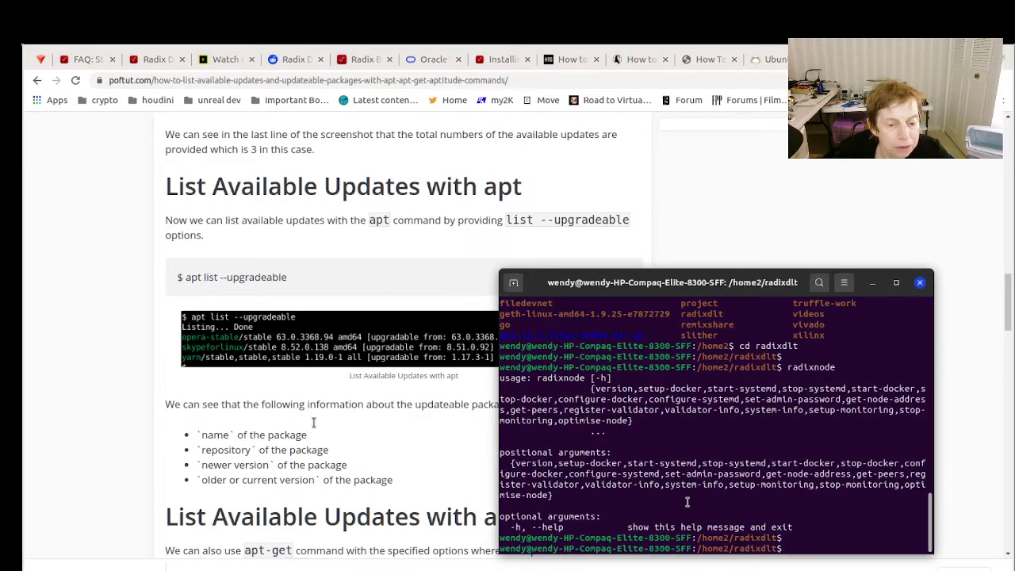
- Run 'apt list --upgradeable' in the radixdlt folder terminal
{"action": "type", "text": "apt"}
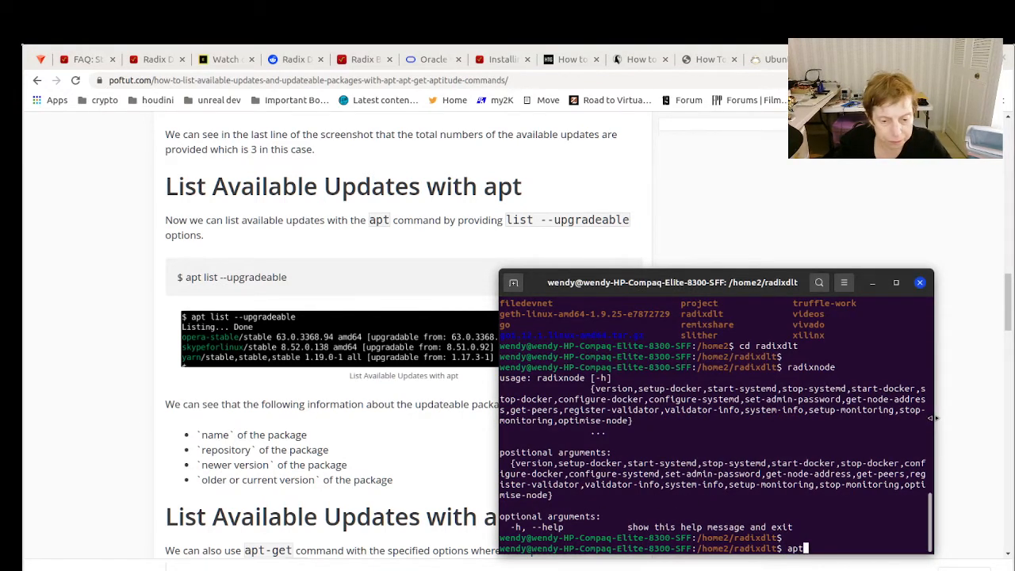
{"action": "type", "text": "--"}
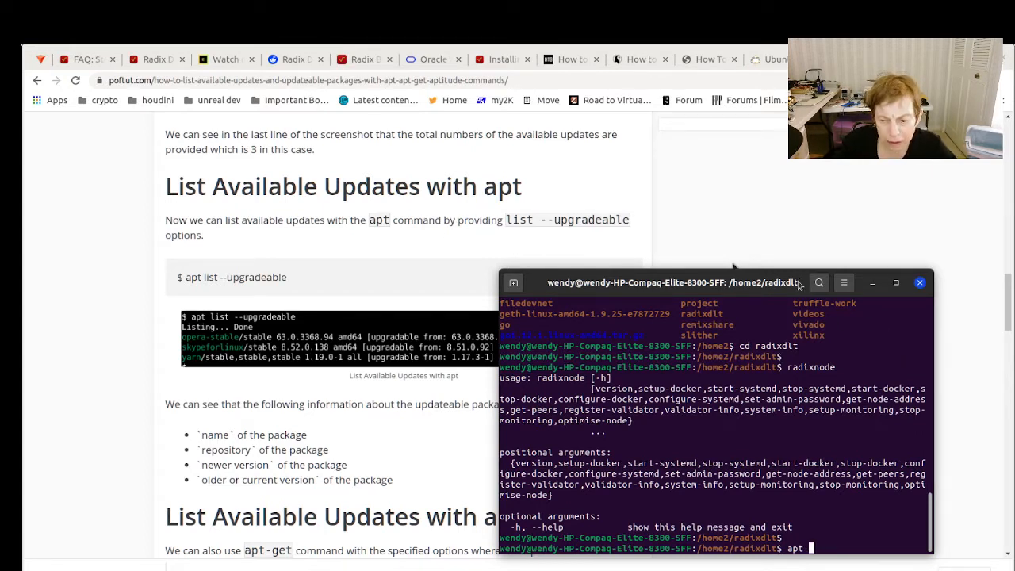
{"action": "type", "text": "list --upgradeable"}
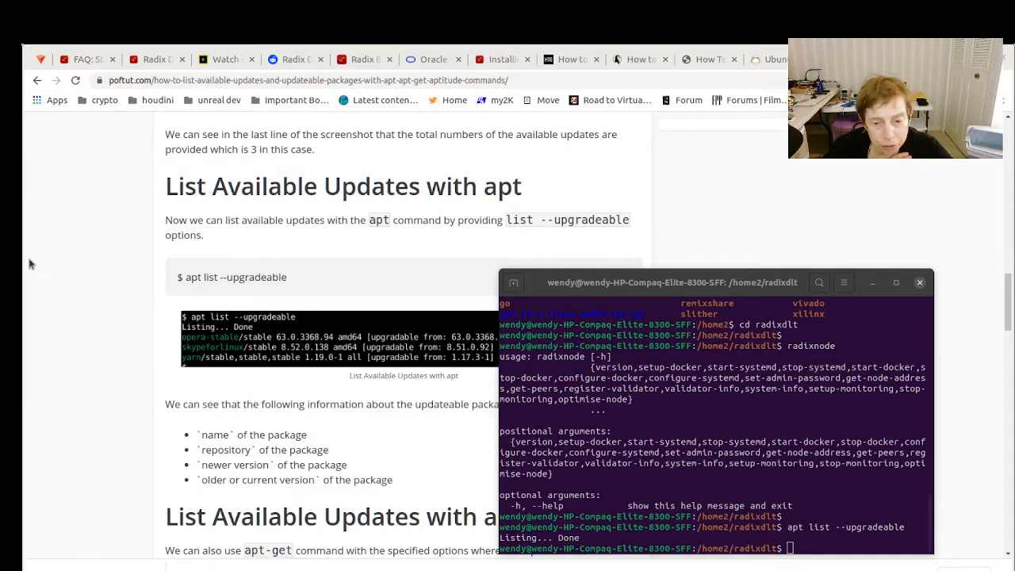
{"action": "mouse_move", "coordinate": [39, 407]}
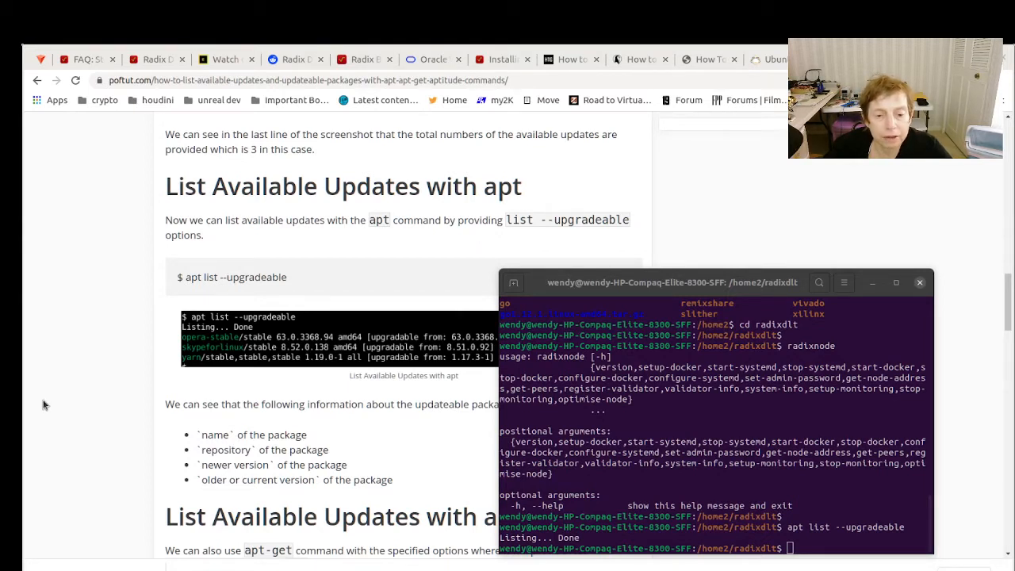
{"action": "mouse_move", "coordinate": [51, 408]}
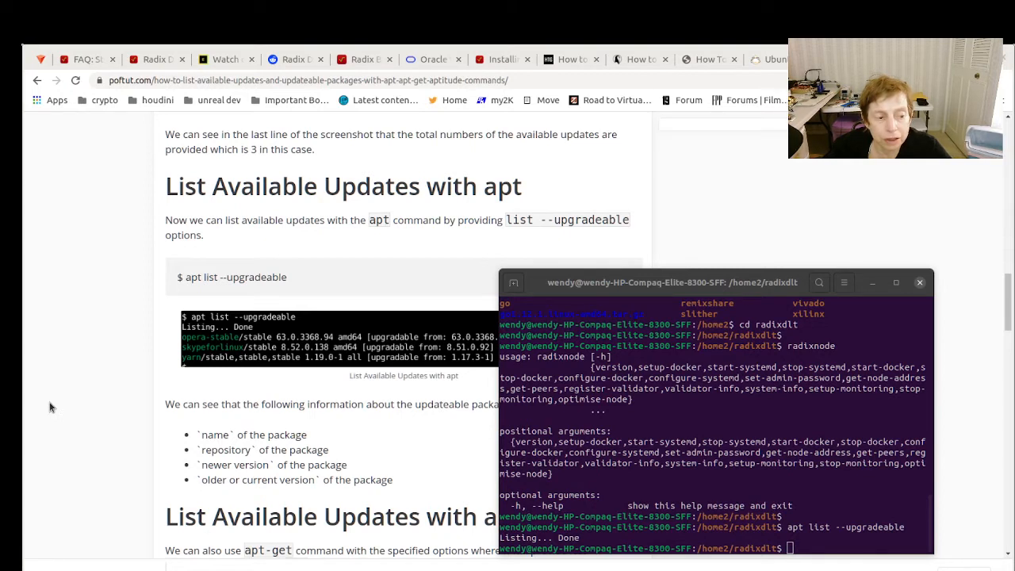
{"action": "mouse_move", "coordinate": [357, 454]}
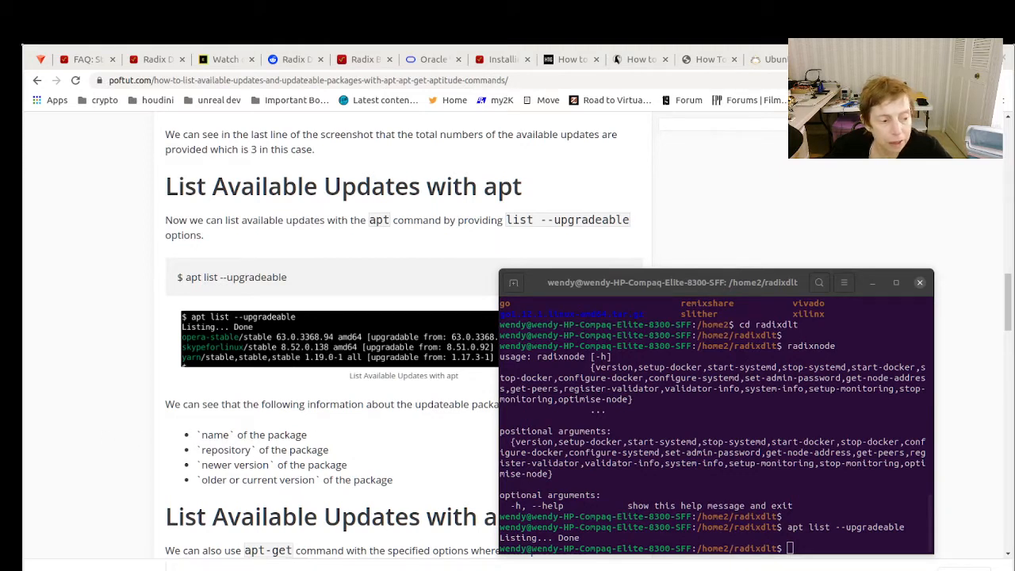
{"action": "mouse_move", "coordinate": [781, 426]}
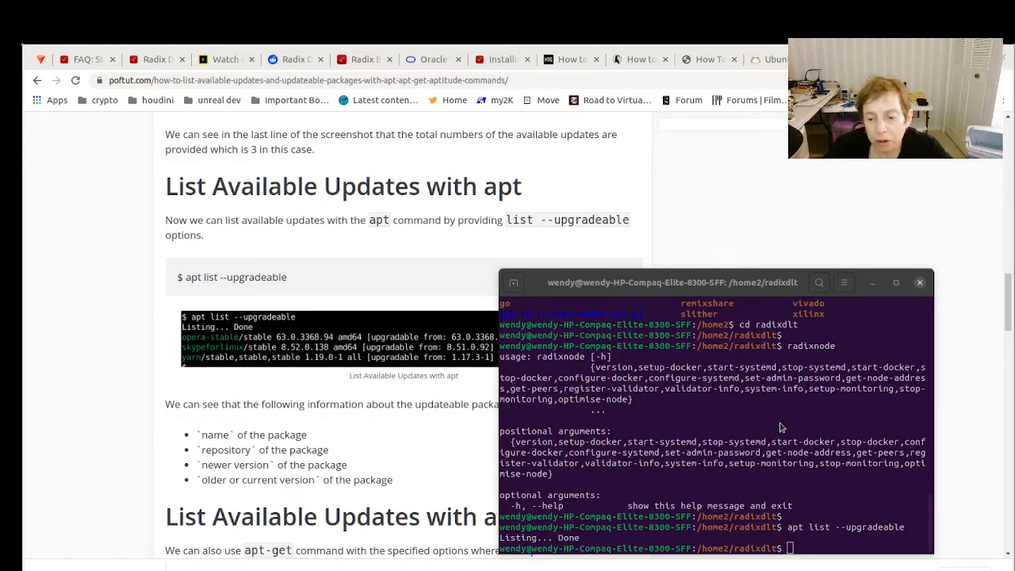
{"action": "mouse_move", "coordinate": [793, 413]}
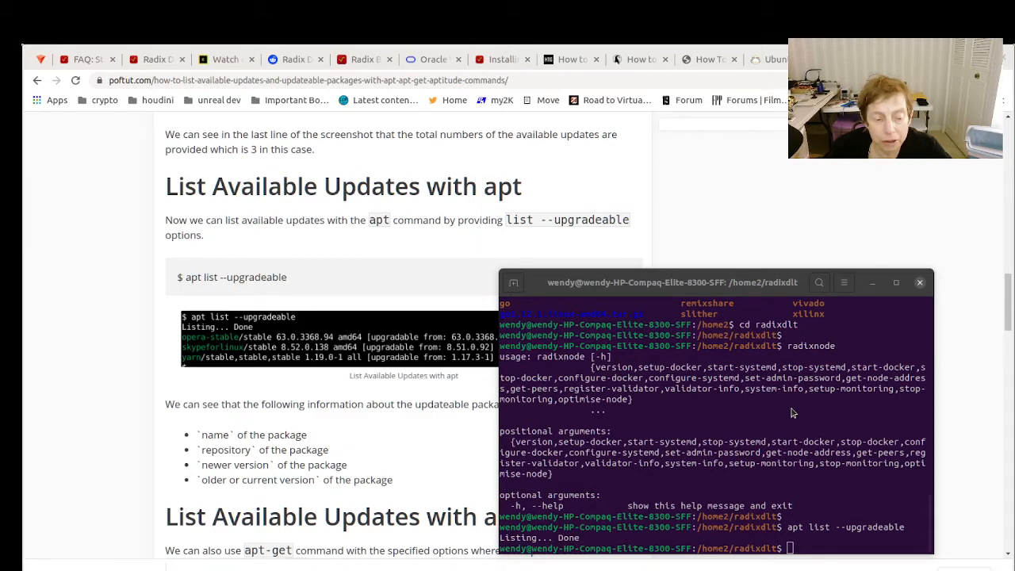
{"action": "mouse_move", "coordinate": [387, 391]}
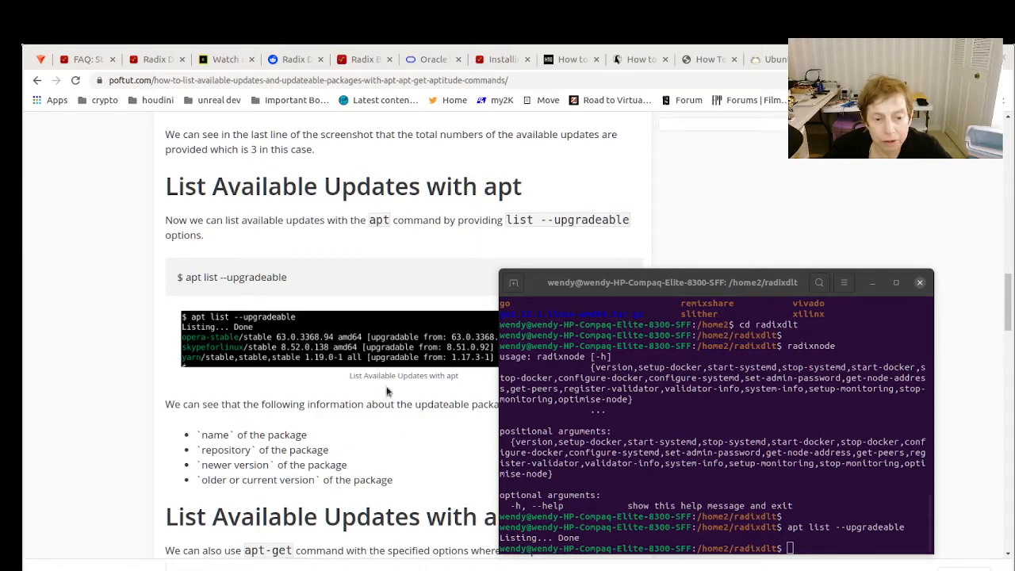
{"action": "mouse_move", "coordinate": [813, 439]}
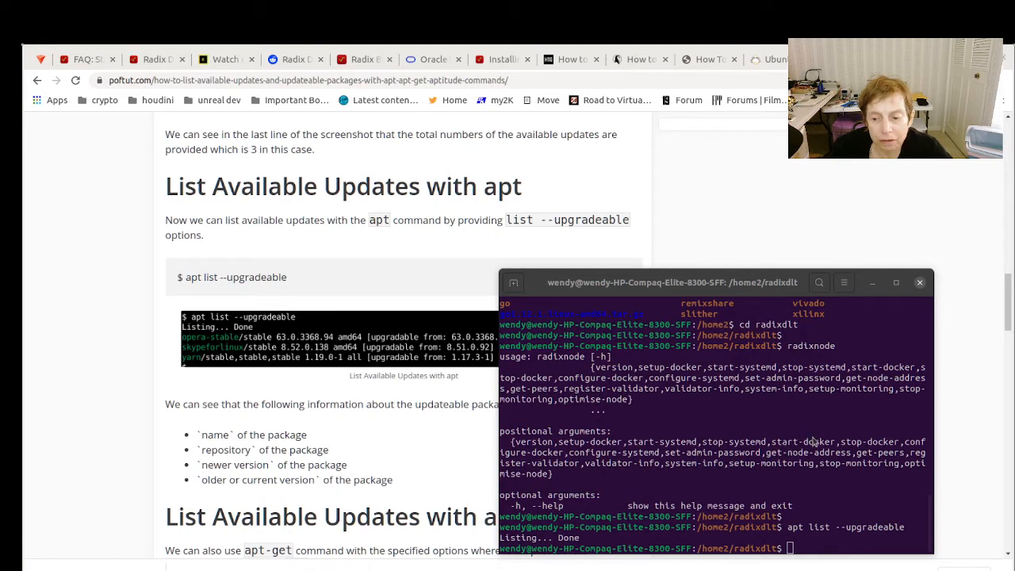
{"action": "mouse_move", "coordinate": [809, 433]}
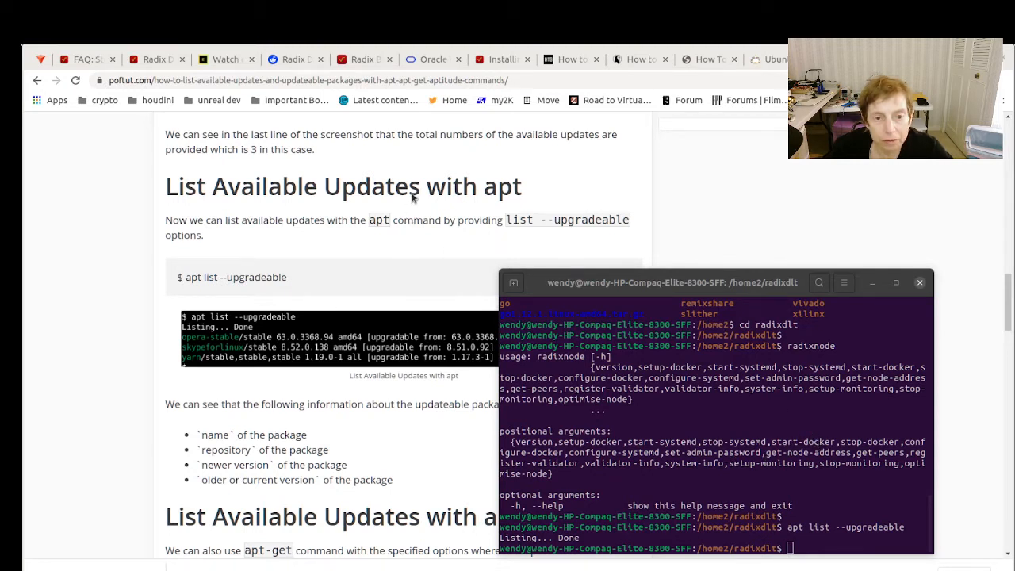
{"action": "mouse_move", "coordinate": [32, 377]}
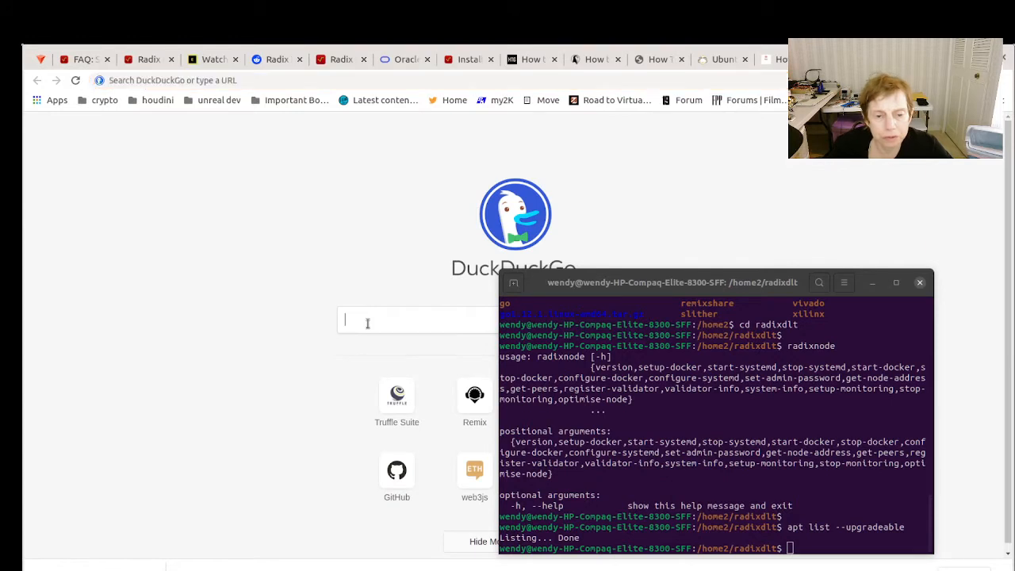
- Type 'apt re' into the DuckDuckGo search box
{"action": "type", "text": "apt remove"}
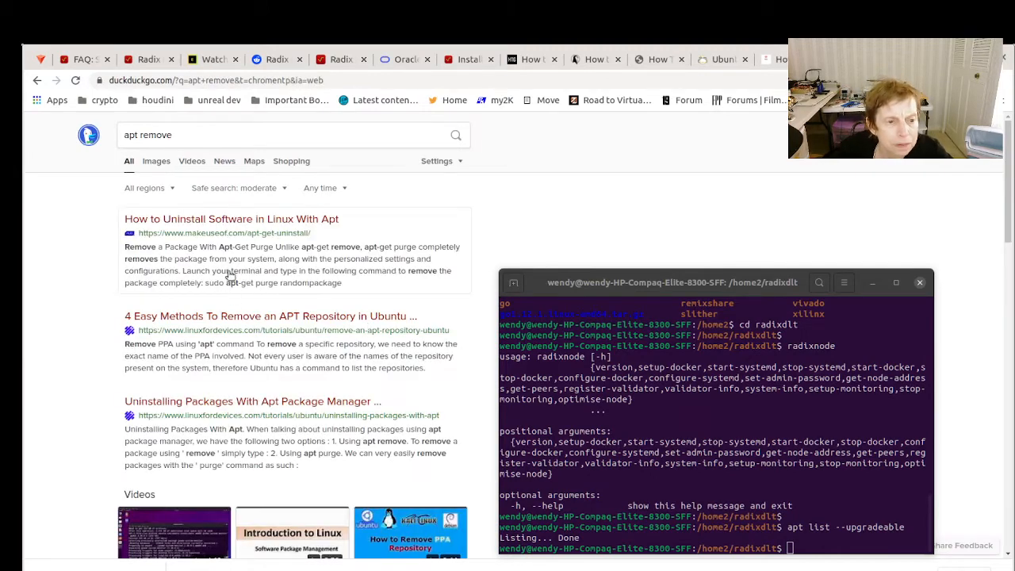
{"action": "mouse_move", "coordinate": [252, 219]}
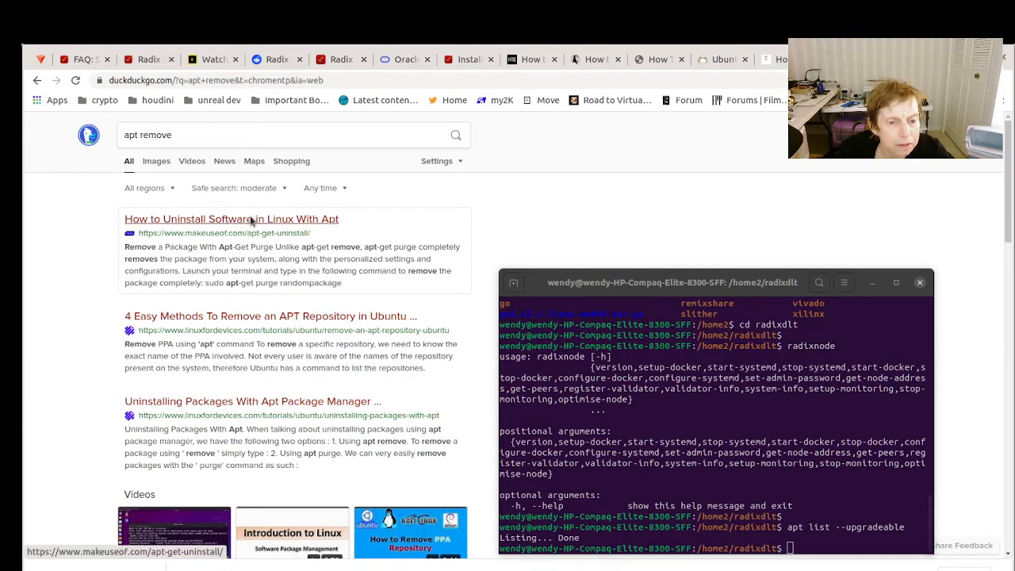
- Open the MakeUseOf apt uninstall guide and scroll to 'sudo apt-get remove'
{"action": "left_click", "coordinate": [231, 218]}
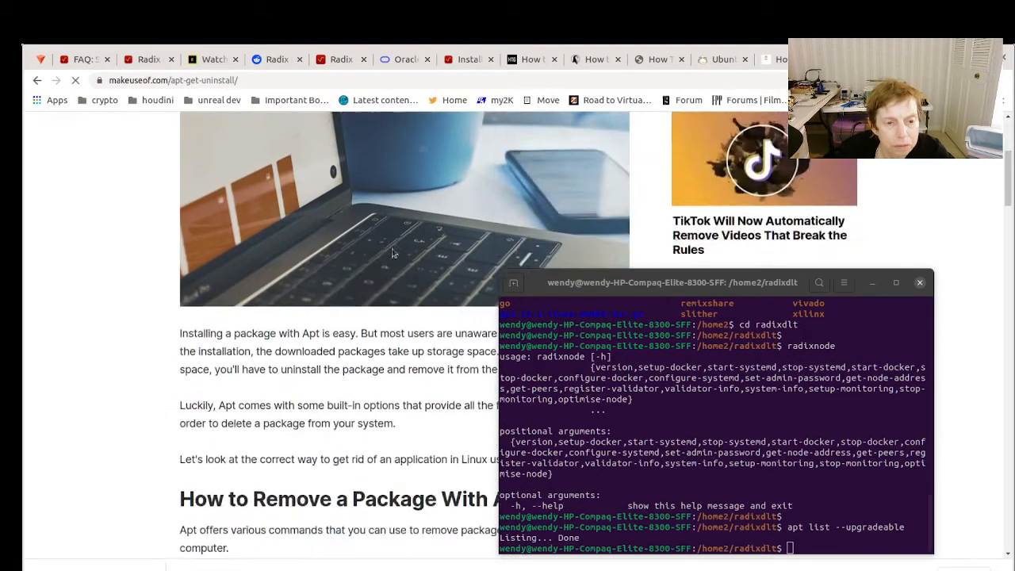
{"action": "scroll", "scroll_direction": "down", "scroll_amount": 3}
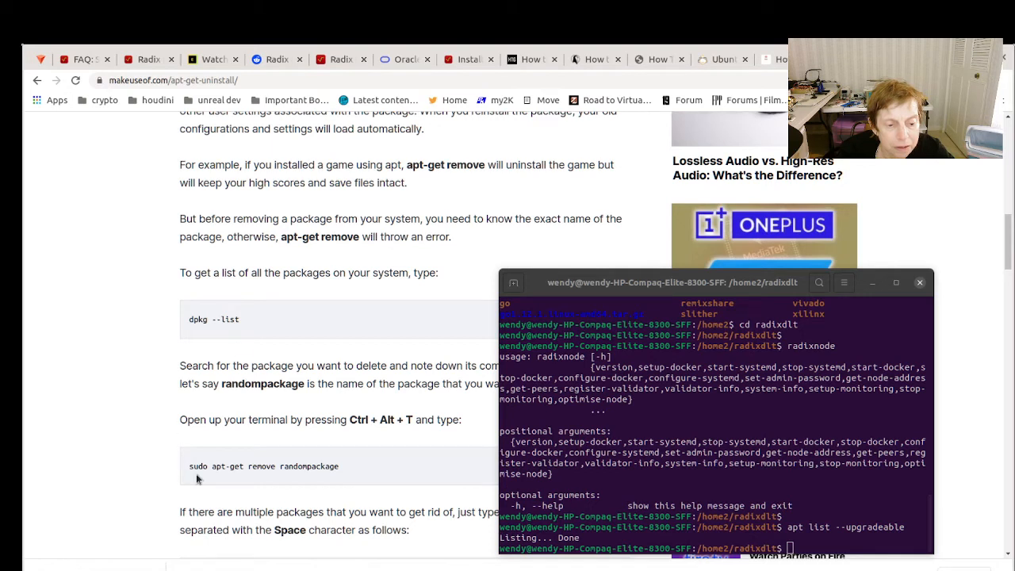
{"action": "mouse_move", "coordinate": [881, 387]}
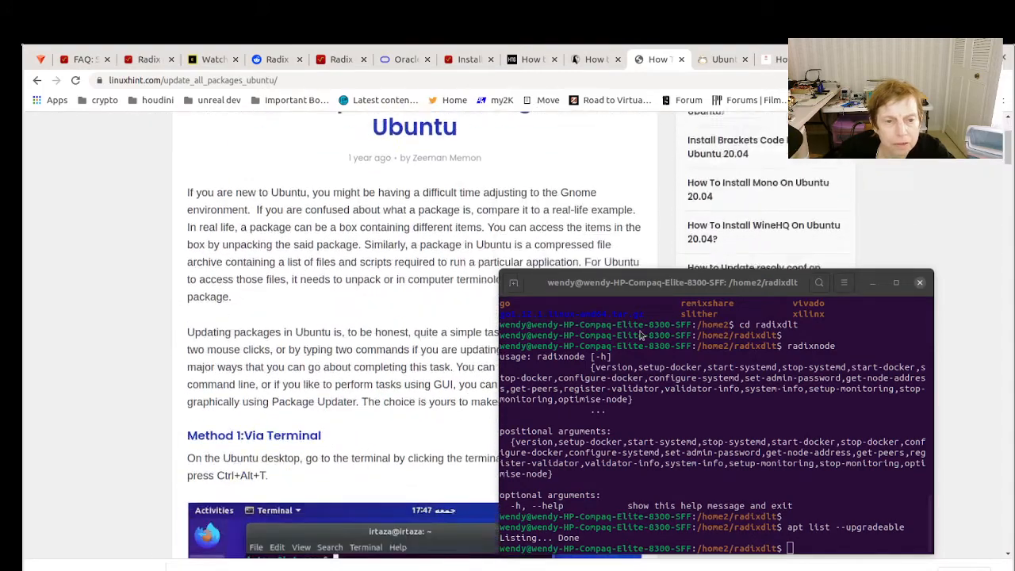
{"action": "scroll", "scroll_direction": "down", "scroll_amount": 3}
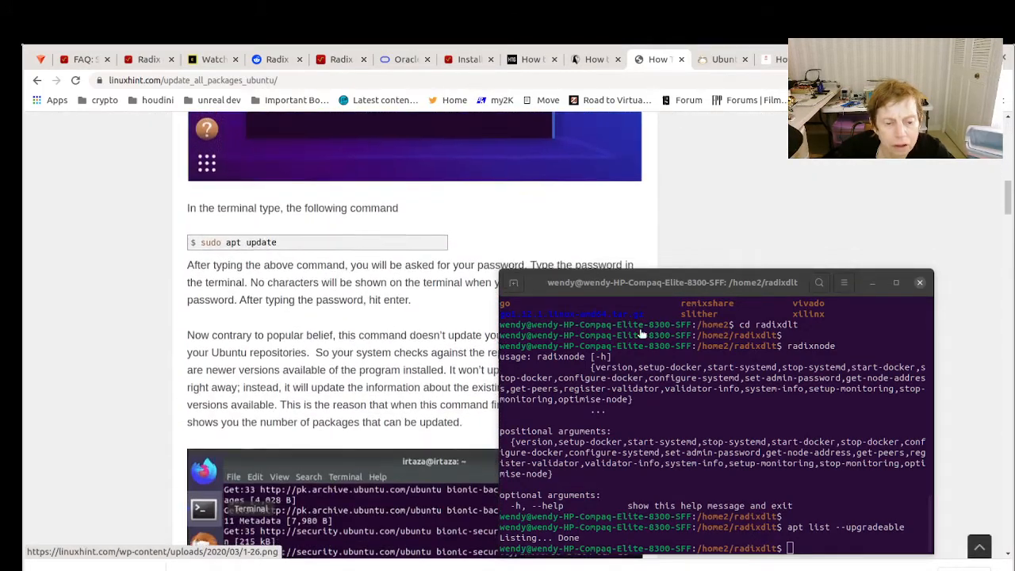
{"action": "scroll", "scroll_direction": "down", "scroll_amount": 3}
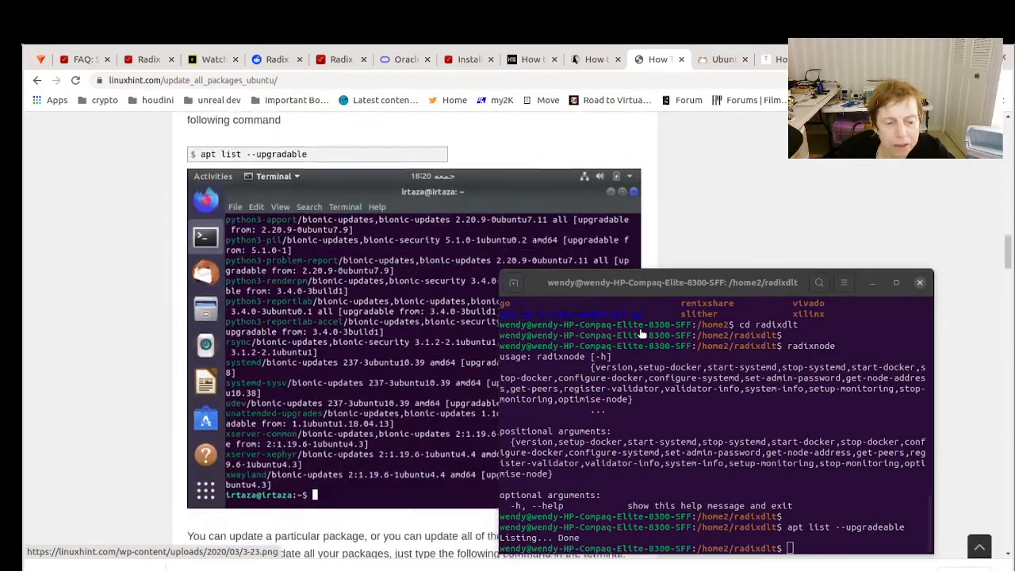
{"action": "scroll", "scroll_direction": "down", "scroll_amount": 3}
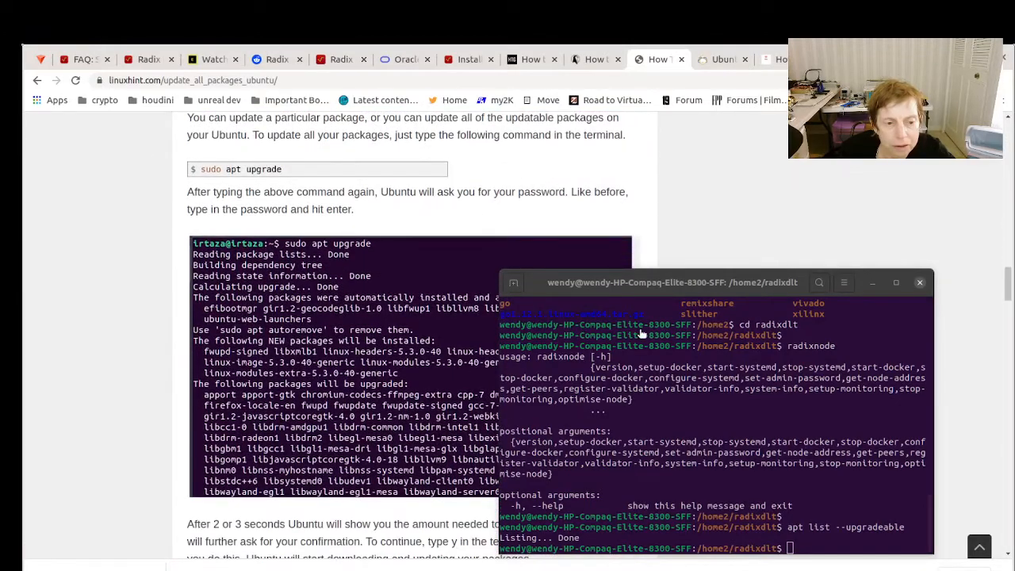
{"action": "scroll", "scroll_direction": "down", "scroll_amount": 3}
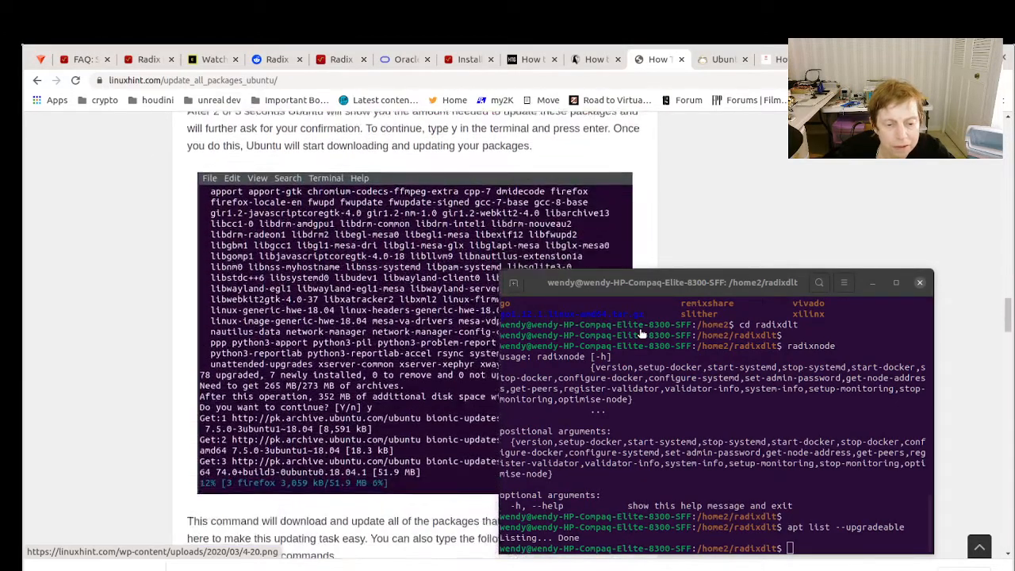
{"action": "scroll", "scroll_direction": "down", "scroll_amount": 3}
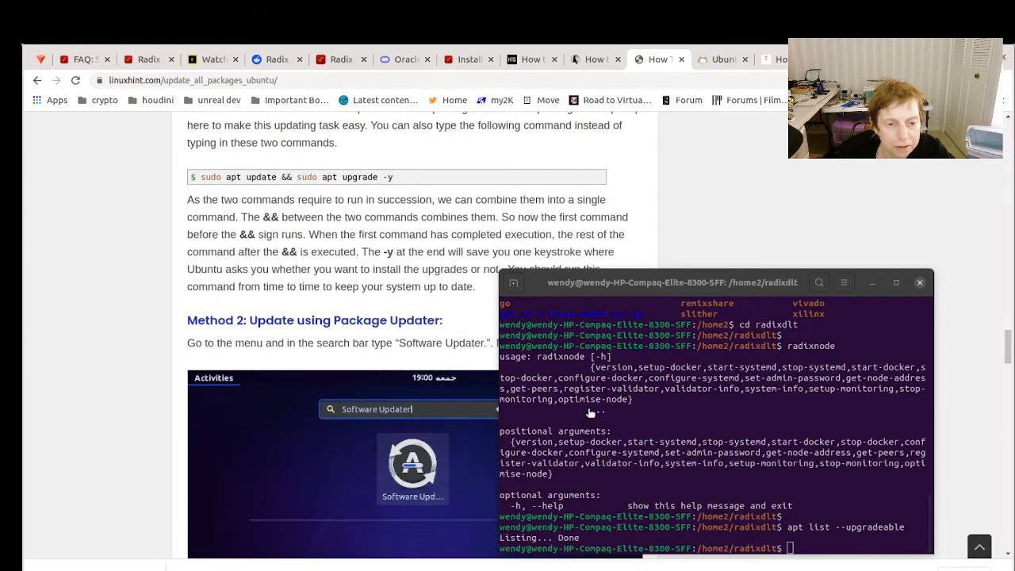
{"action": "scroll", "scroll_direction": "down", "scroll_amount": 3}
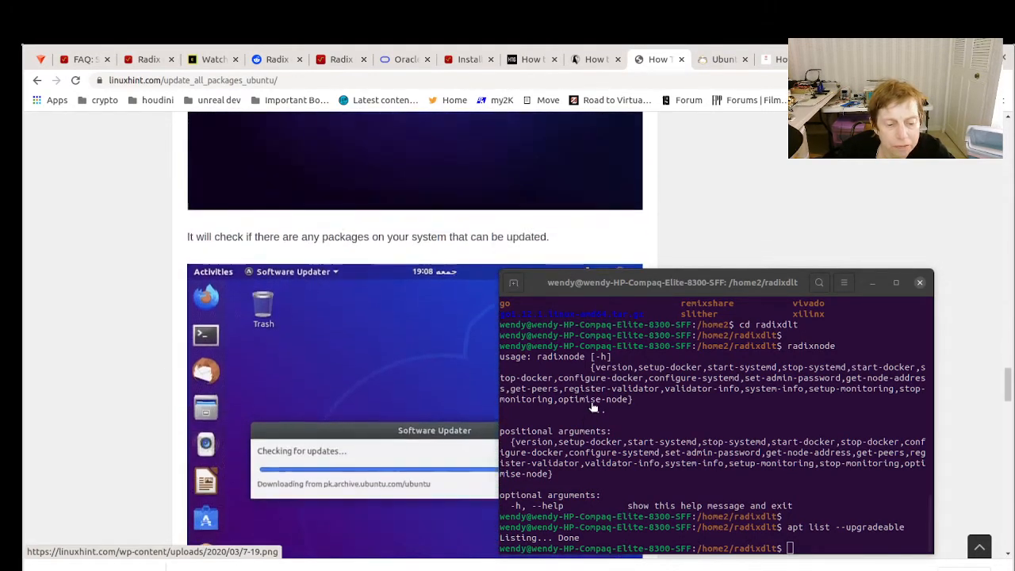
{"action": "scroll", "scroll_direction": "down", "scroll_amount": 3}
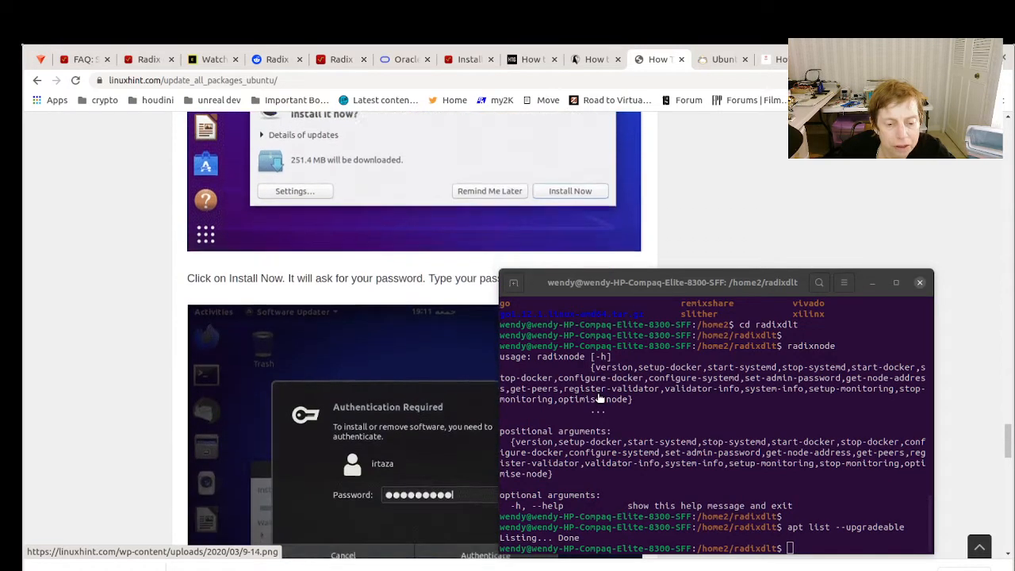
{"action": "scroll", "scroll_direction": "down", "scroll_amount": 3}
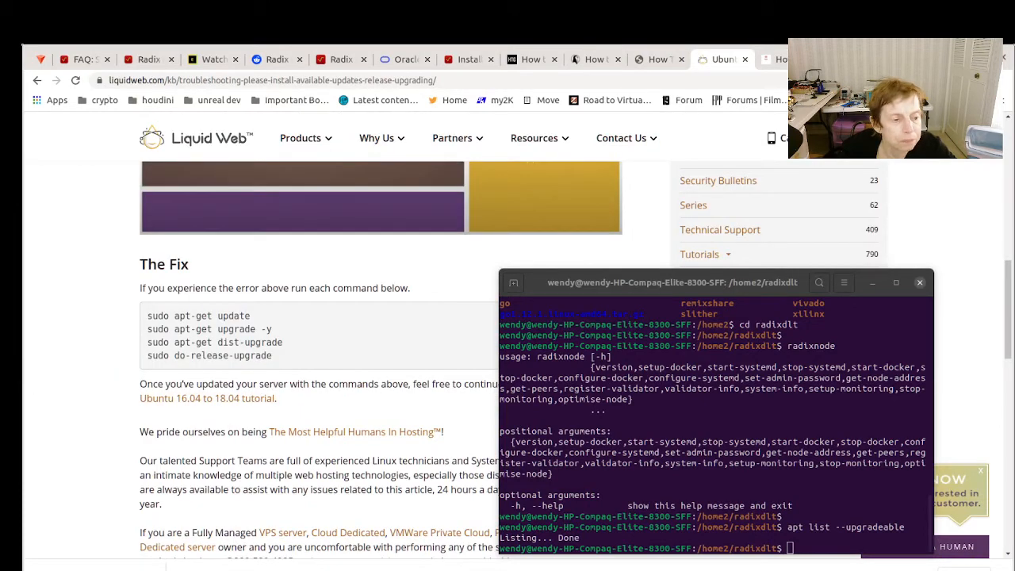
{"action": "mouse_move", "coordinate": [26, 286]}
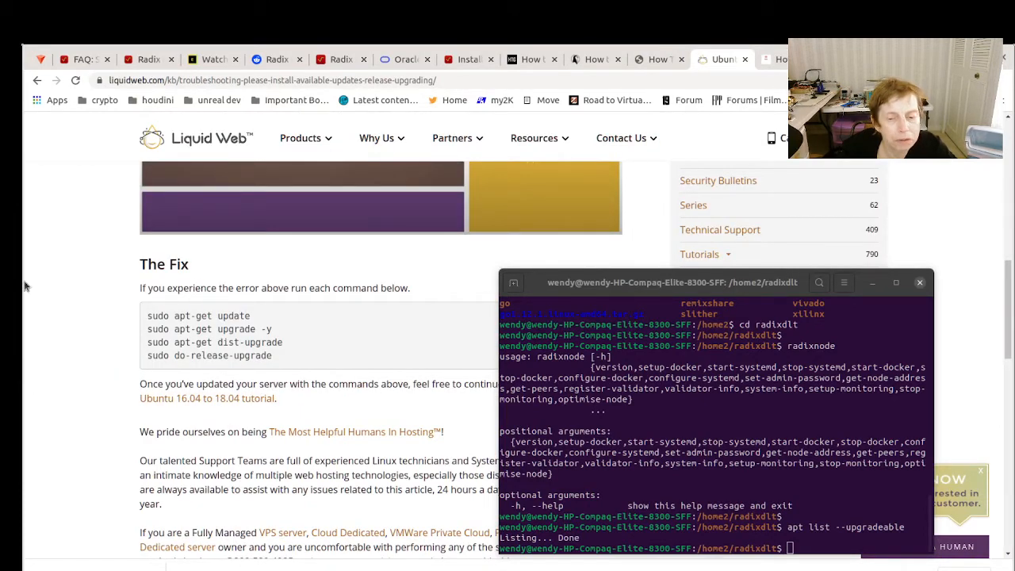
{"action": "mouse_move", "coordinate": [361, 280]}
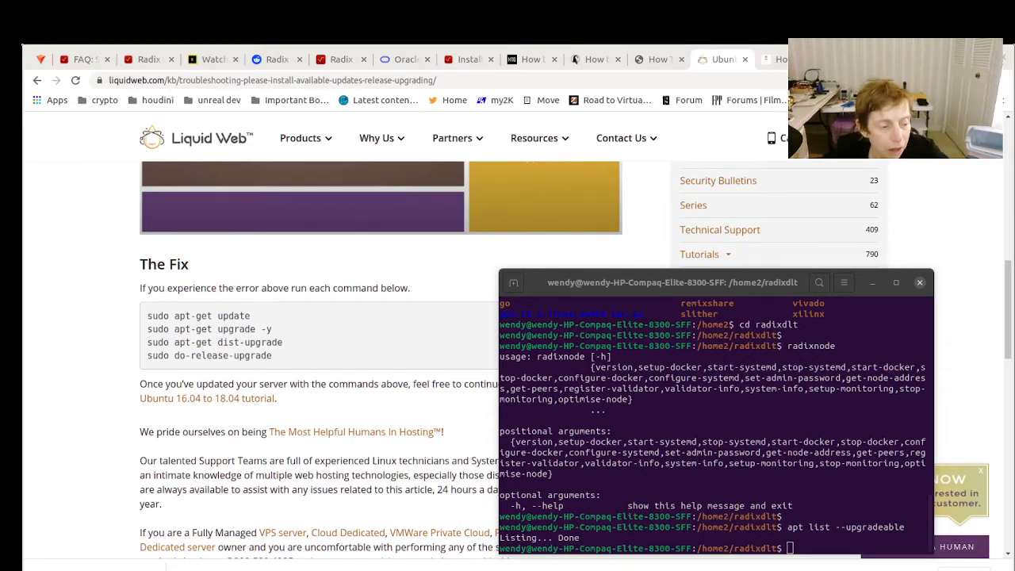
{"action": "mouse_move", "coordinate": [579, 406]}
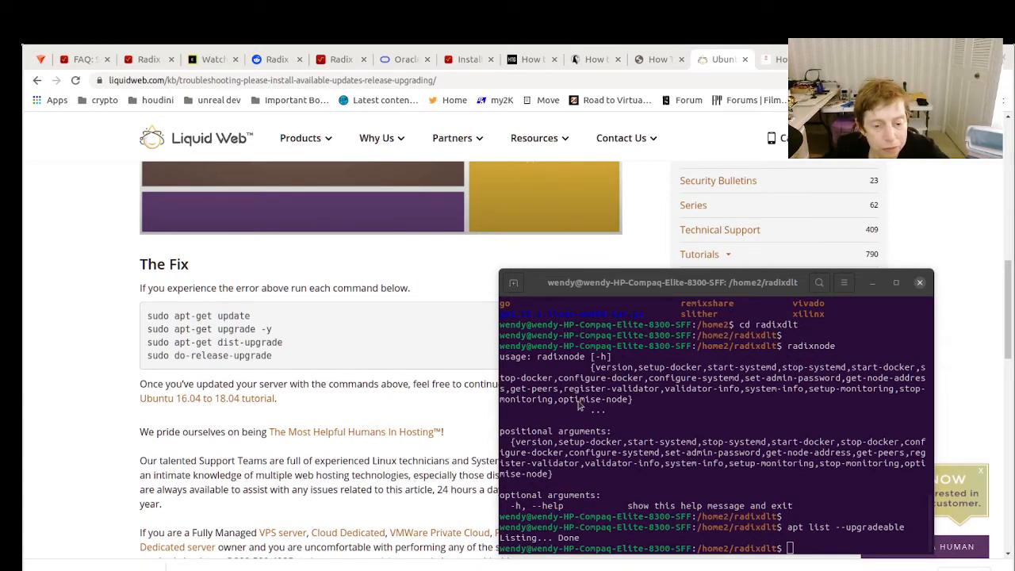
{"action": "mouse_move", "coordinate": [457, 354]}
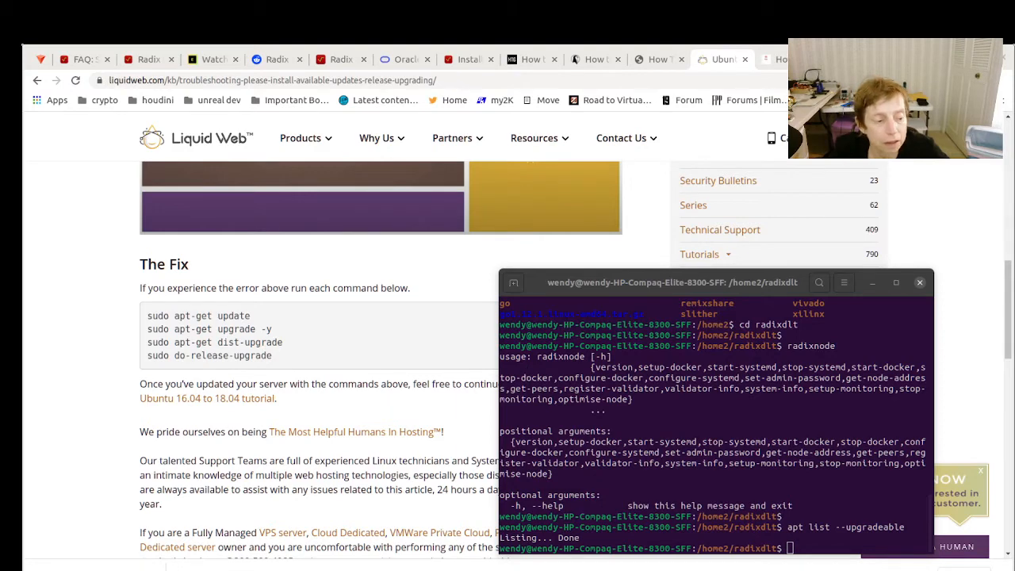
{"action": "mouse_move", "coordinate": [378, 407]}
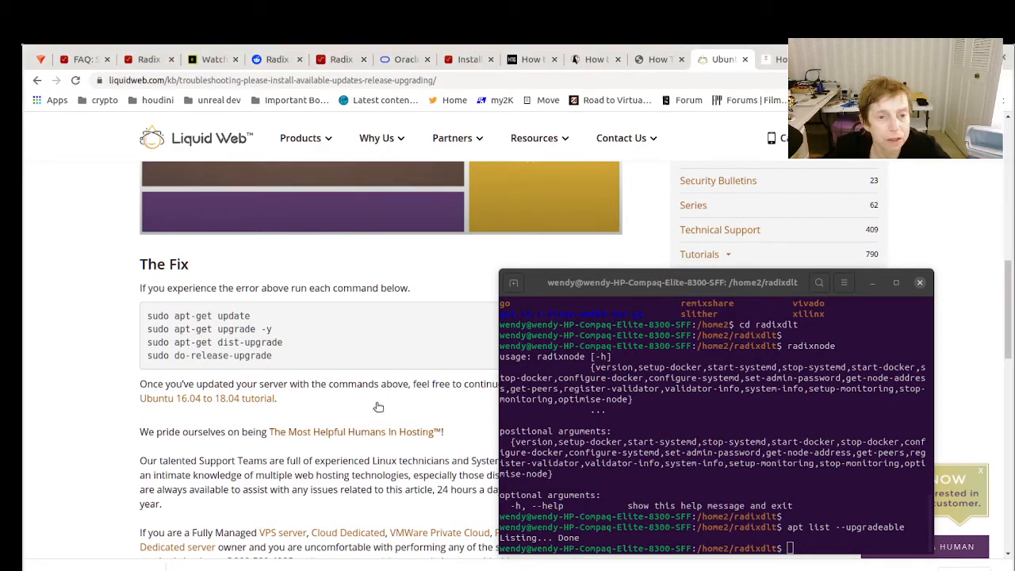
{"action": "mouse_move", "coordinate": [468, 58]}
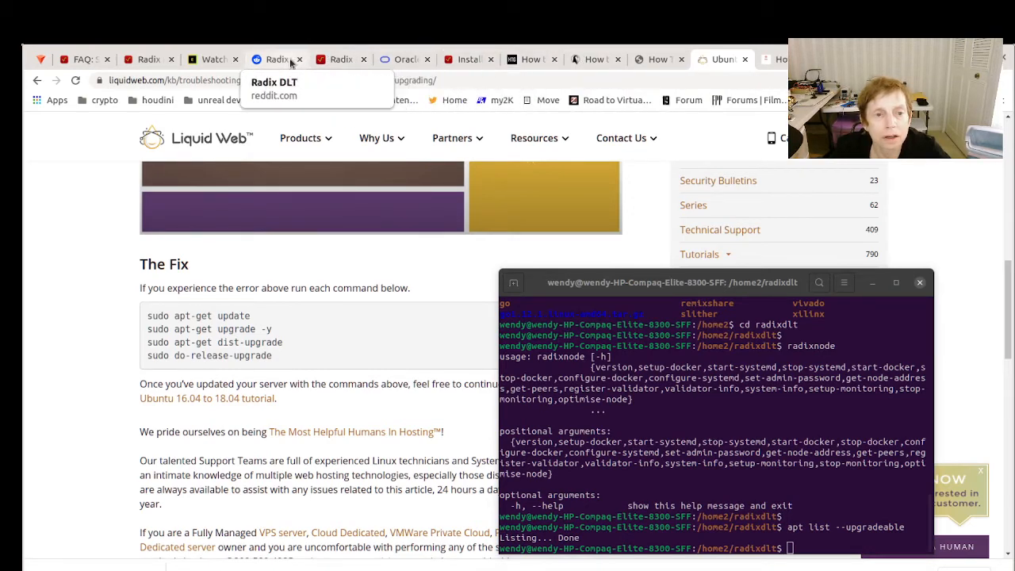
- Cycle through the Reddit, staking FAQ, news and explorer tabs, ending on the Radix install docs
{"action": "left_click", "coordinate": [277, 58]}
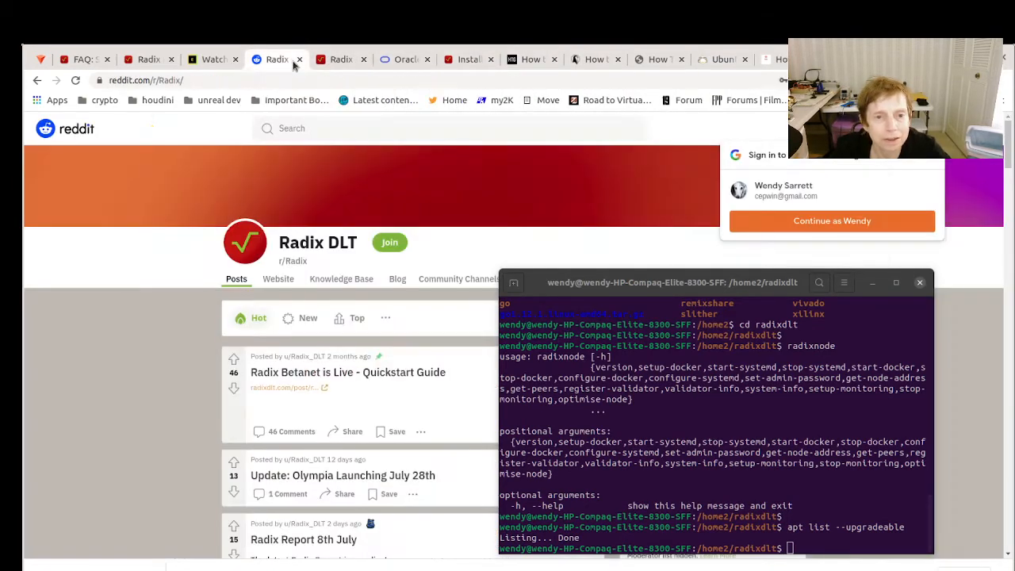
{"action": "mouse_move", "coordinate": [210, 59]}
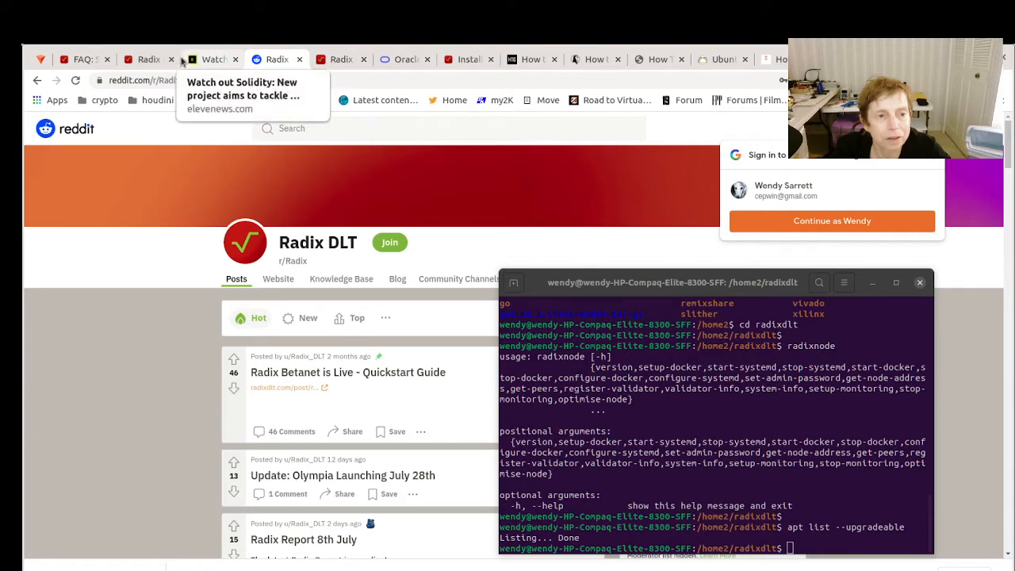
{"action": "left_click", "coordinate": [82, 59]}
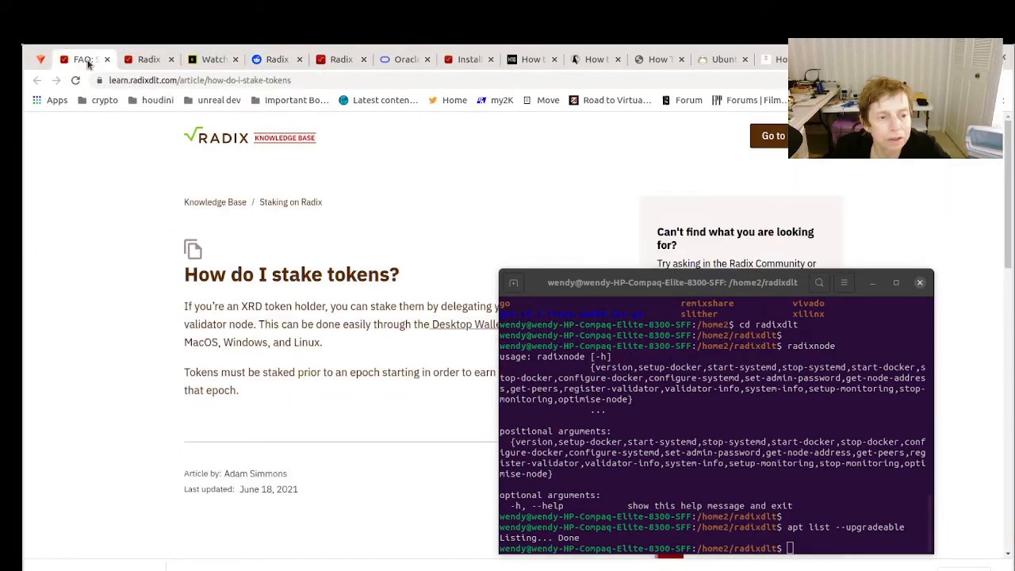
{"action": "left_click", "coordinate": [145, 59]}
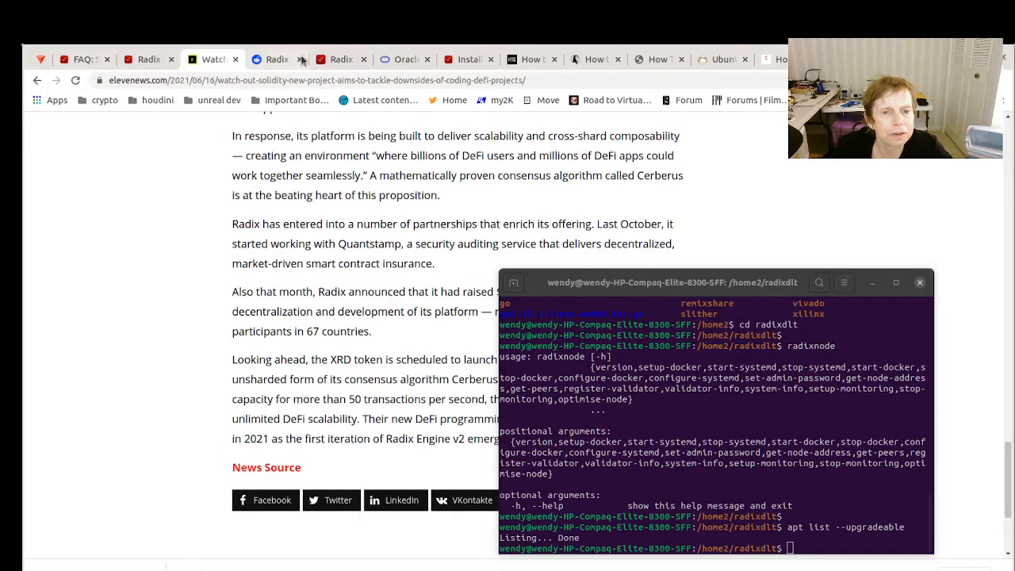
{"action": "left_click", "coordinate": [277, 59]}
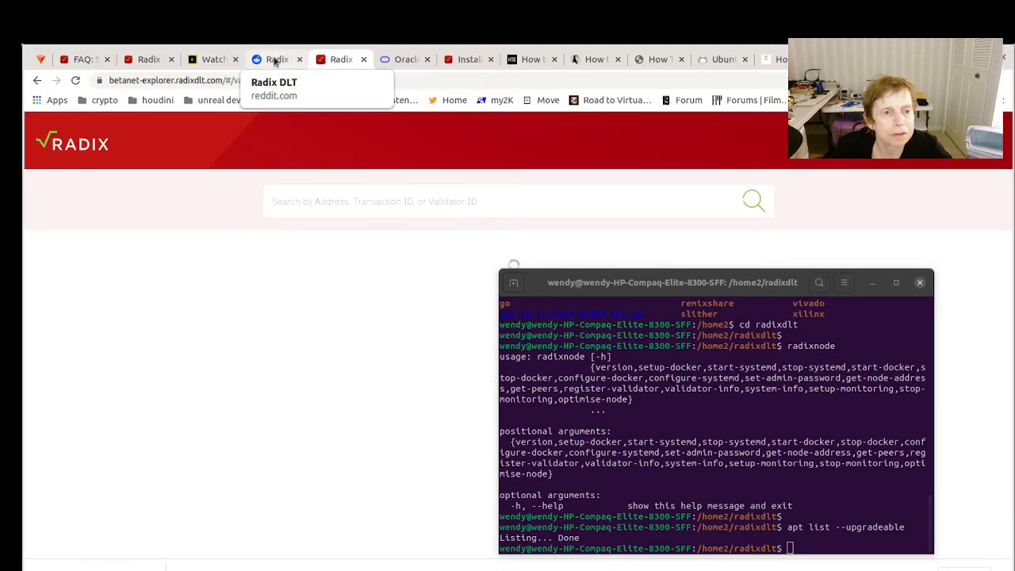
{"action": "left_click", "coordinate": [467, 59]}
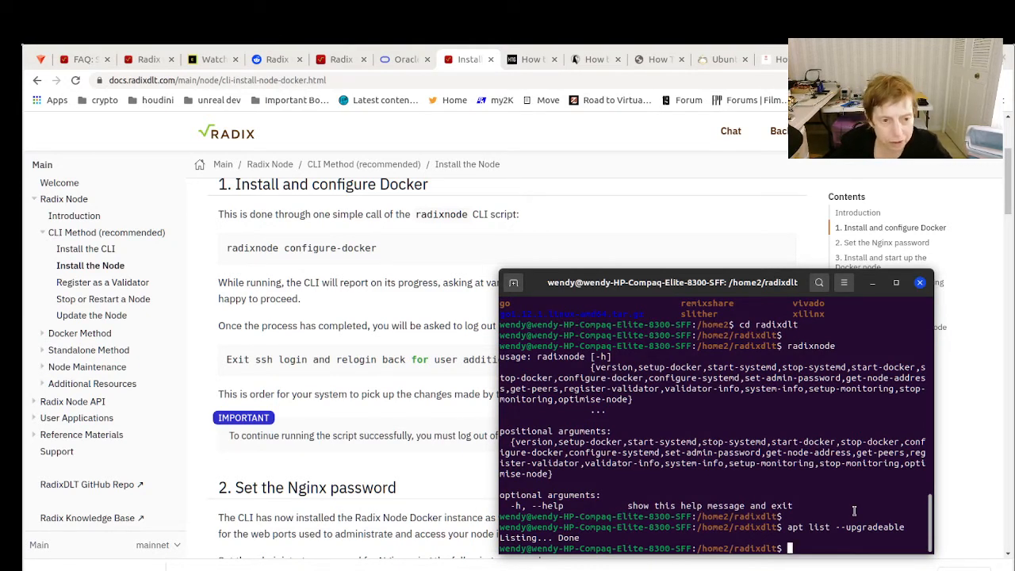
- Run 'radixnode configure-docker' and submit the sudo password
{"action": "type", "text": "radixnu"}
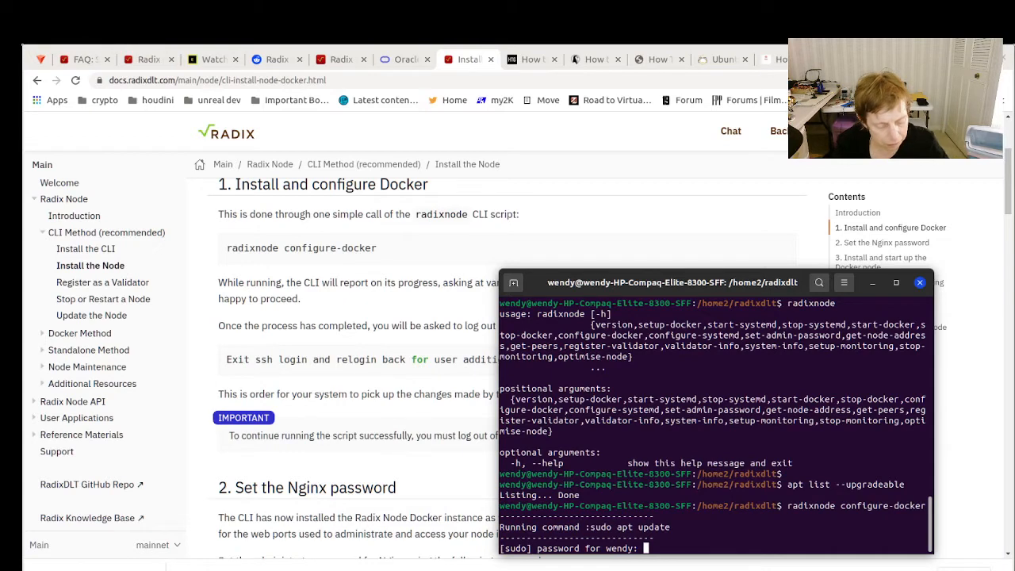
{"action": "key", "text": "Return"}
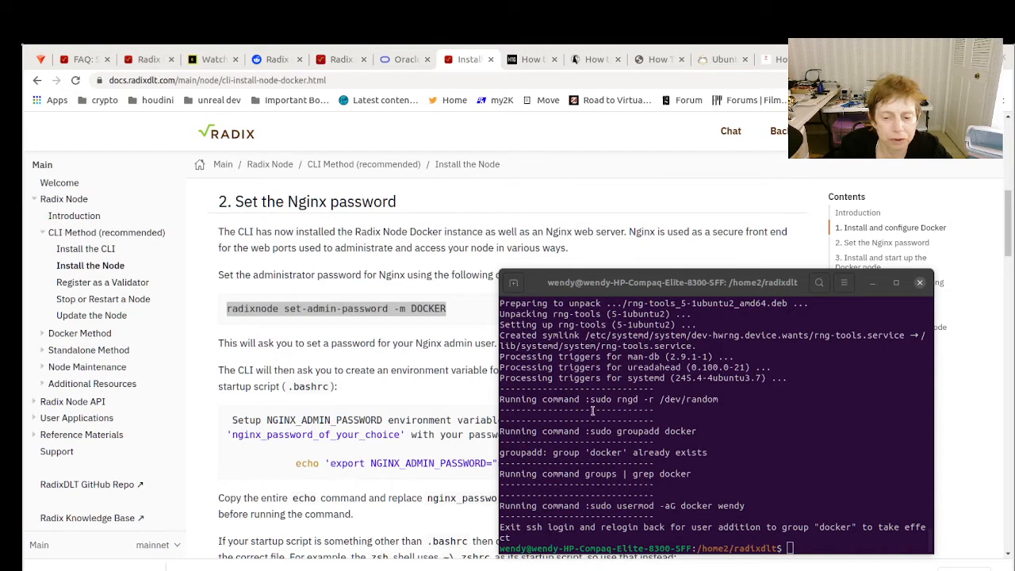
{"action": "mouse_move", "coordinate": [424, 448]}
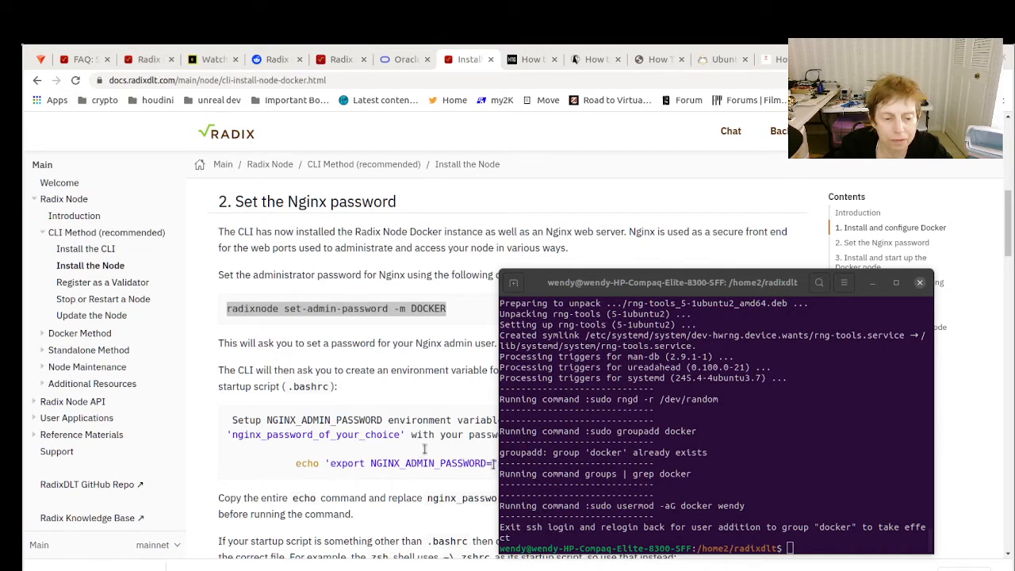
{"action": "mouse_move", "coordinate": [705, 473]}
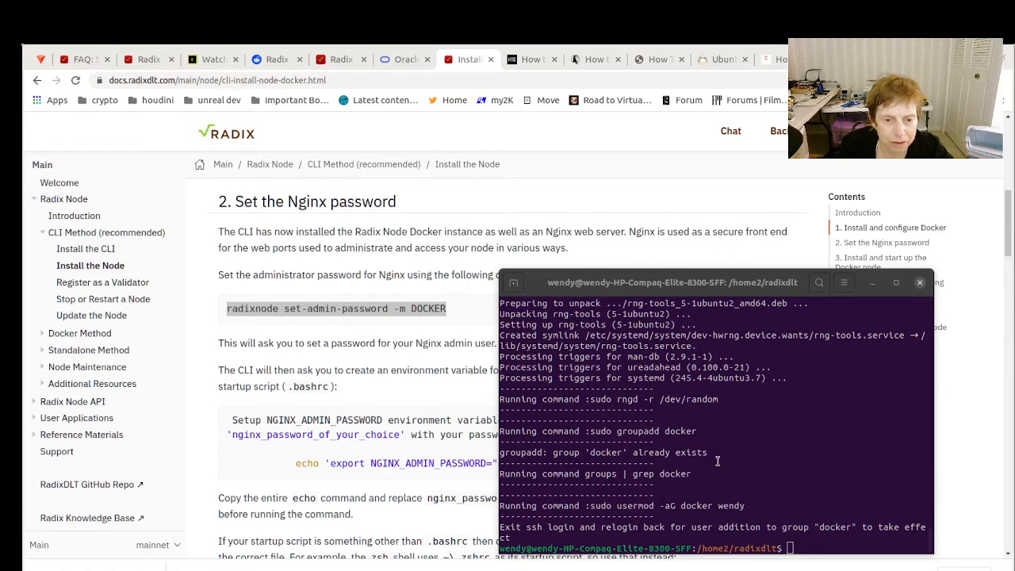
{"action": "mouse_move", "coordinate": [603, 453]}
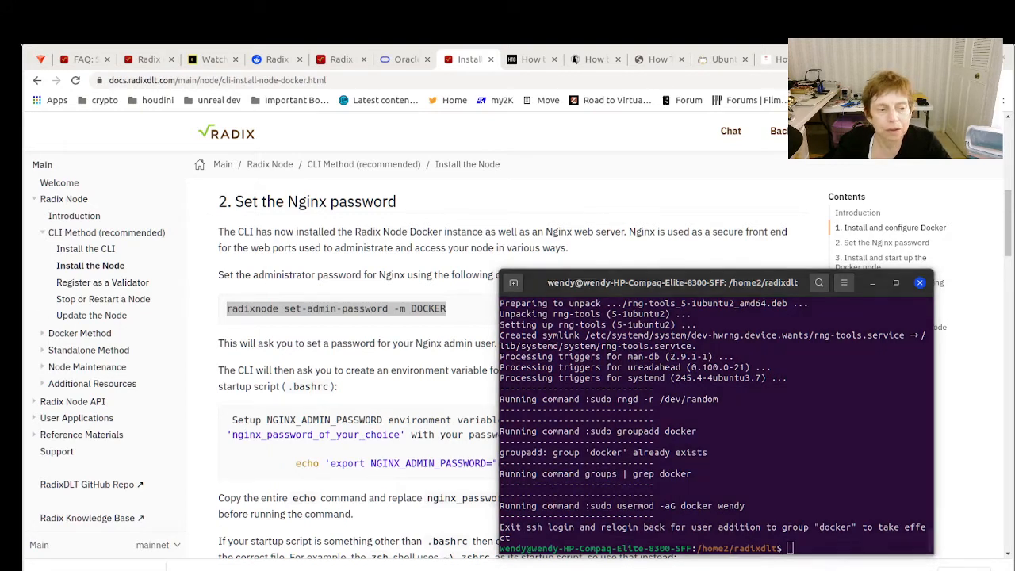
{"action": "mouse_move", "coordinate": [819, 294]}
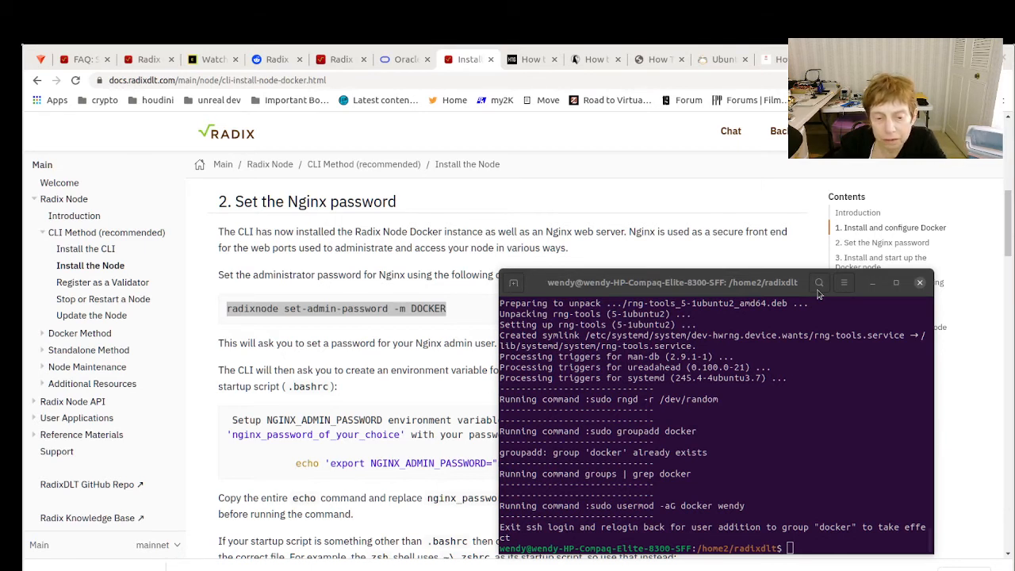
{"action": "mouse_move", "coordinate": [184, 405]}
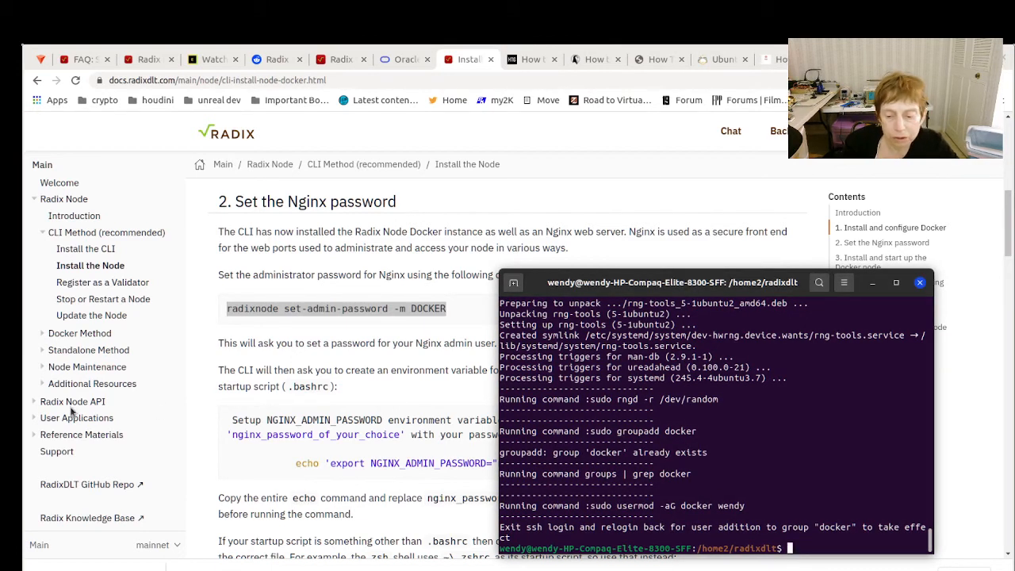
{"action": "mouse_move", "coordinate": [38, 414]}
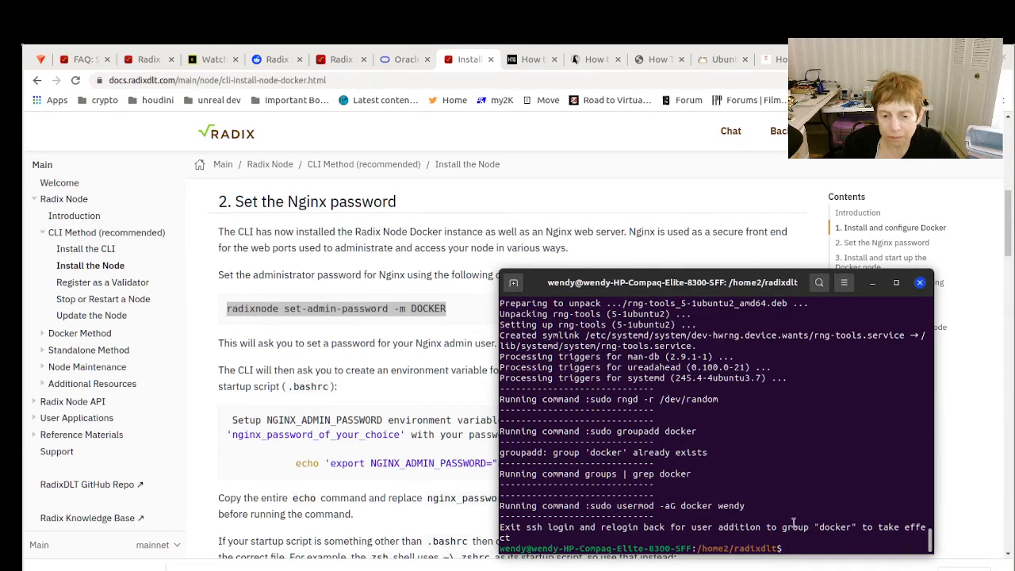
{"action": "mouse_move", "coordinate": [785, 528]}
{"action": "type", "text": "ls -la ./"}
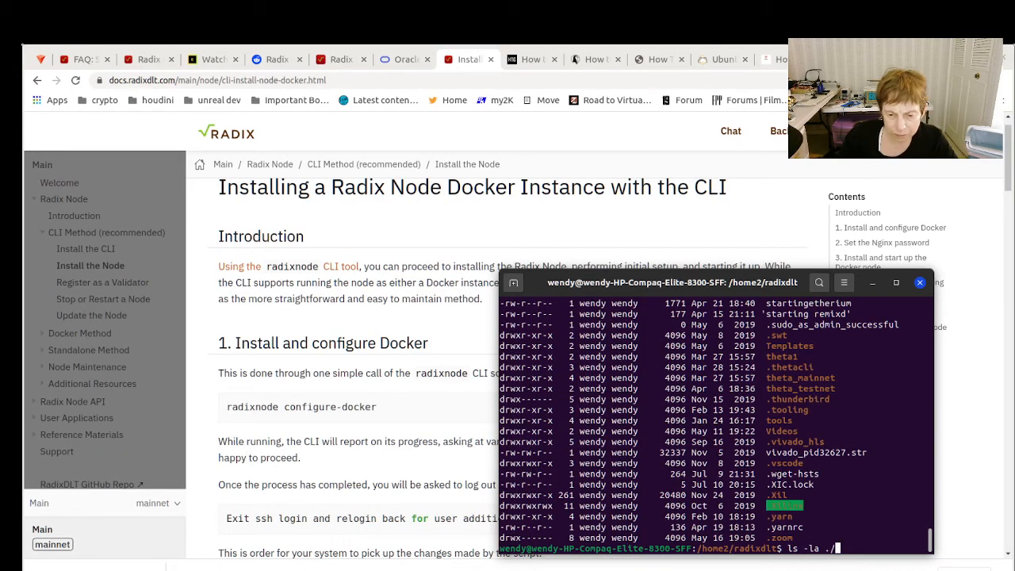
- Type 'sudo ~/.bashrc' at the prompt
{"action": "type", "text": "sudo ~/.bashrc"}
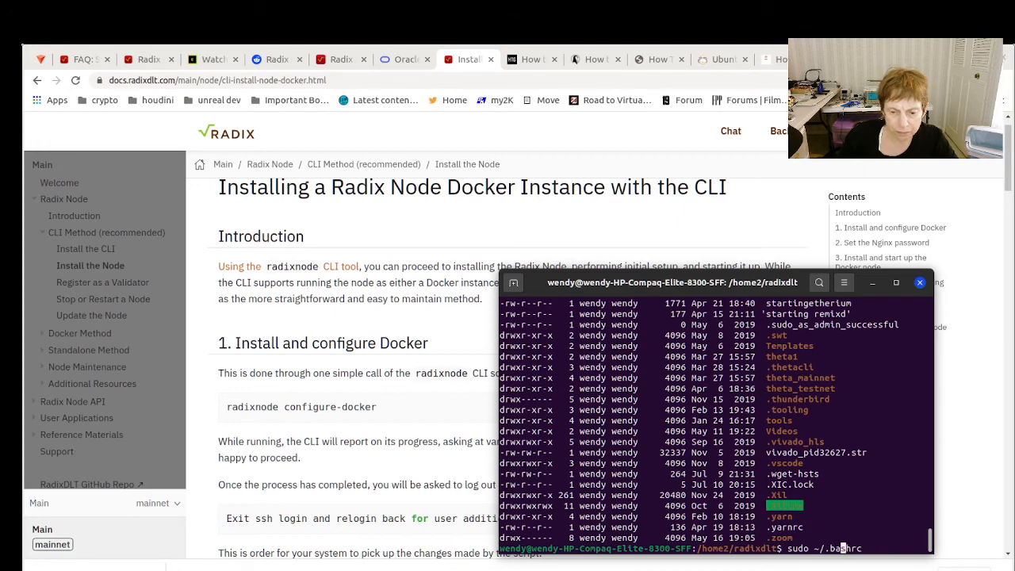